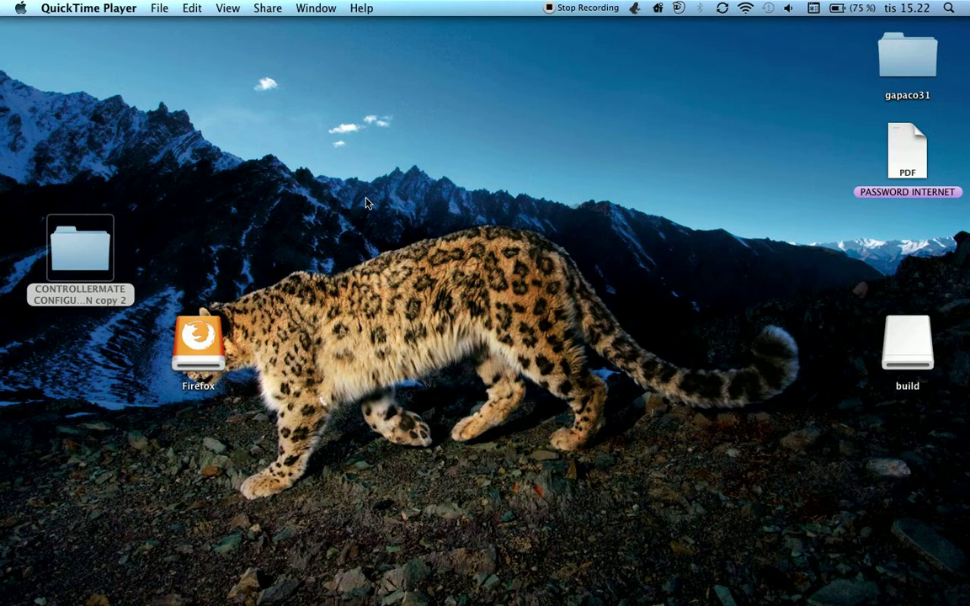
{"action": "mouse_move", "coordinate": [343, 366]}
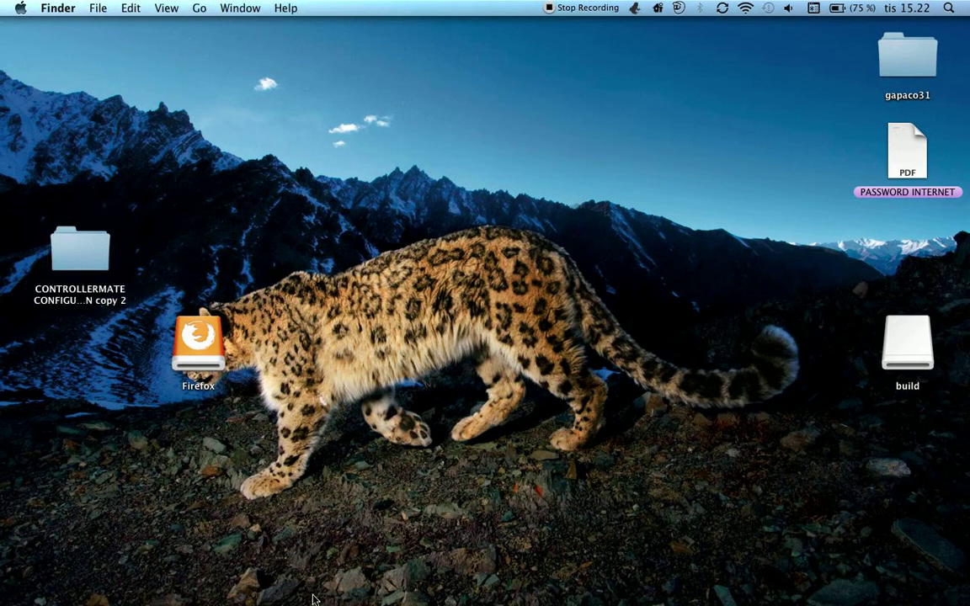
Launch Chrome and go to the tgn.tv website from the address bar suggestion
{"action": "left_click", "coordinate": [337, 547]}
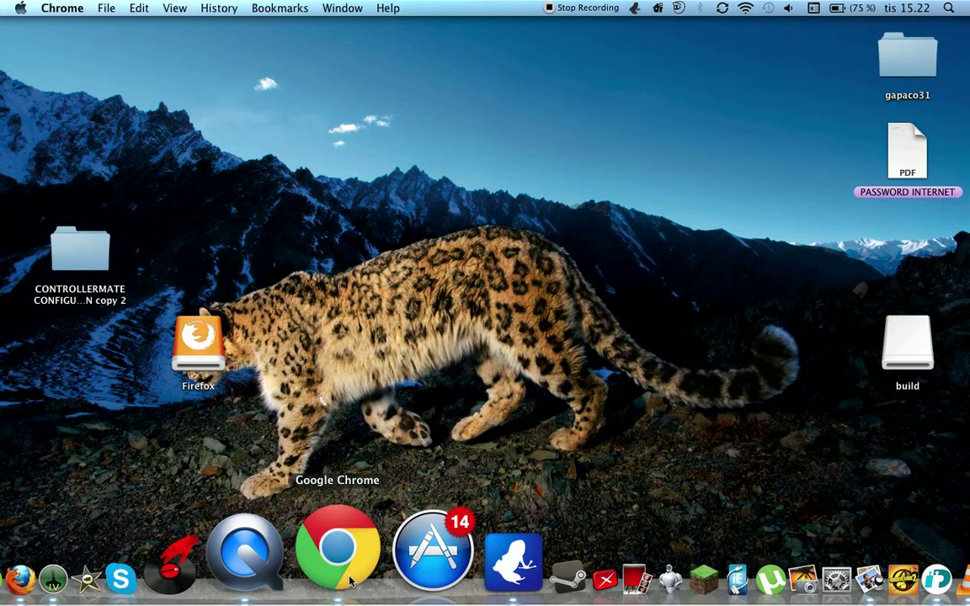
{"action": "left_click", "coordinate": [337, 547]}
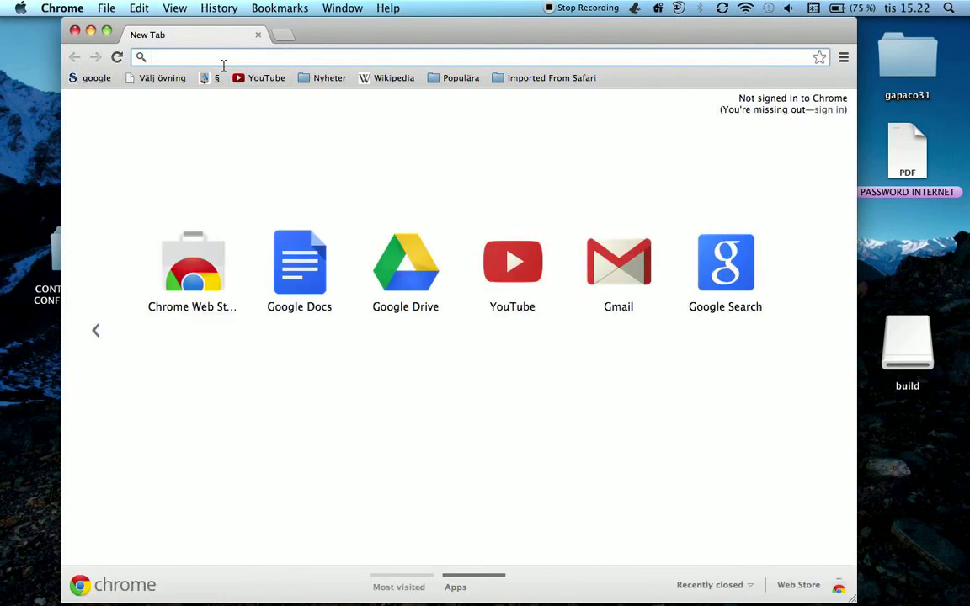
{"action": "type", "text": "TGN"}
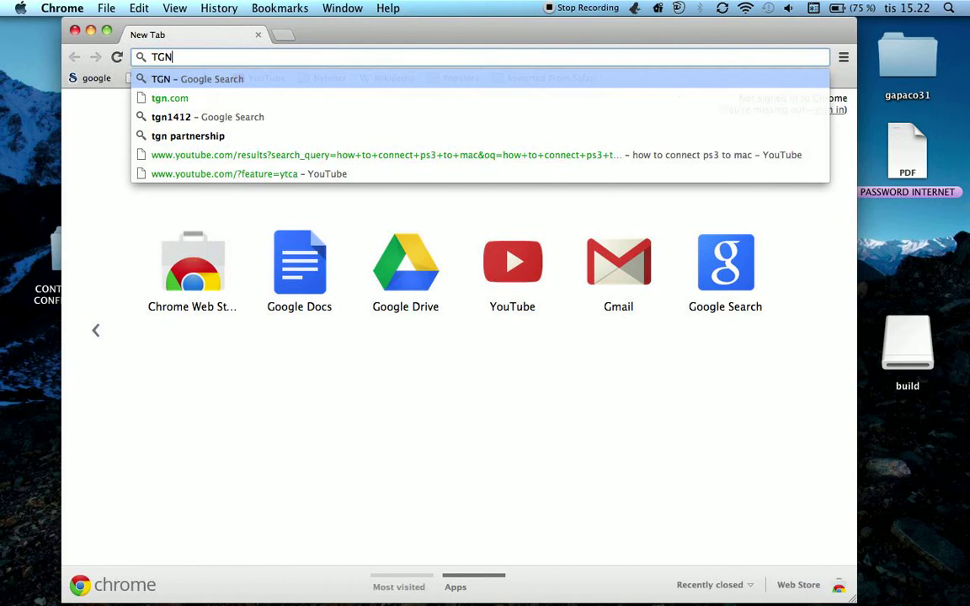
{"action": "type", "text": ".t"}
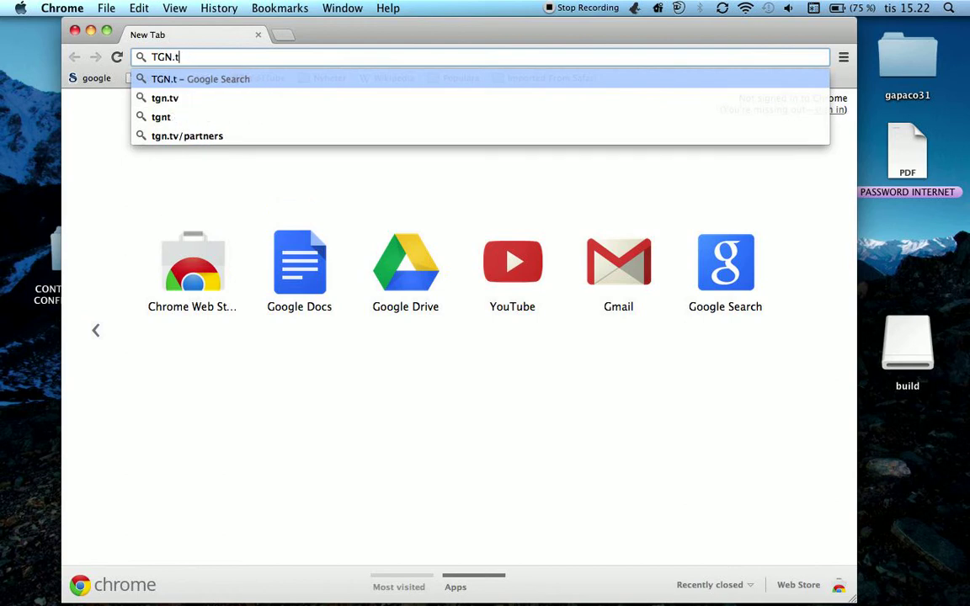
{"action": "left_click", "coordinate": [165, 97]}
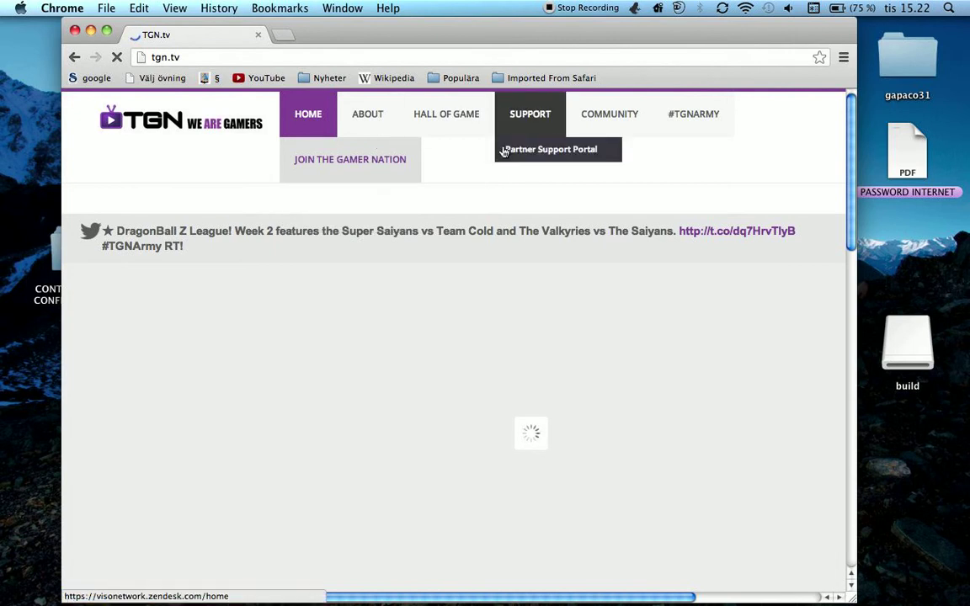
Go to the Join TGN page and scroll to The Perks and Minimum Requirements
{"action": "left_click", "coordinate": [350, 158]}
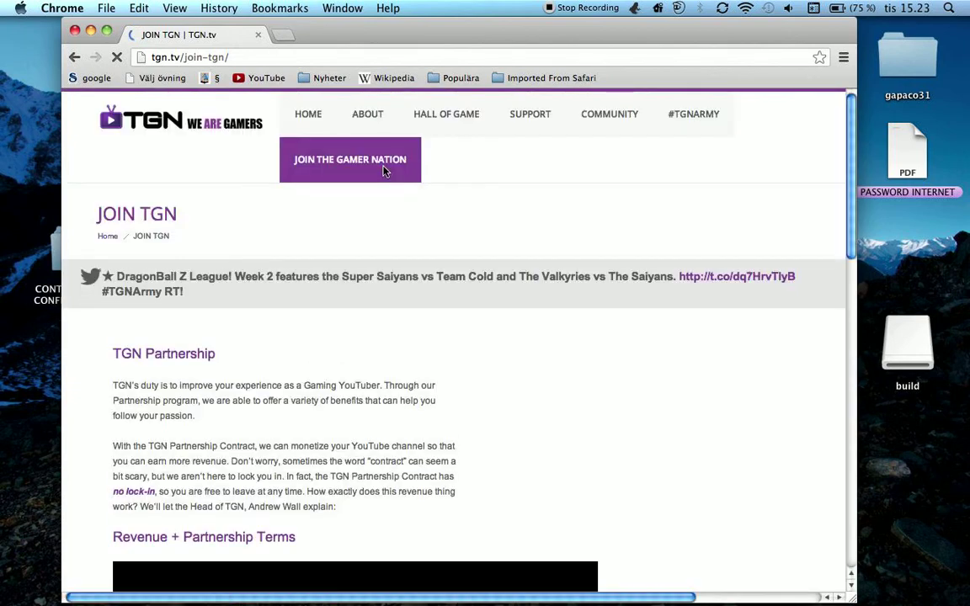
{"action": "scroll", "scroll_direction": "down", "scroll_amount": 3}
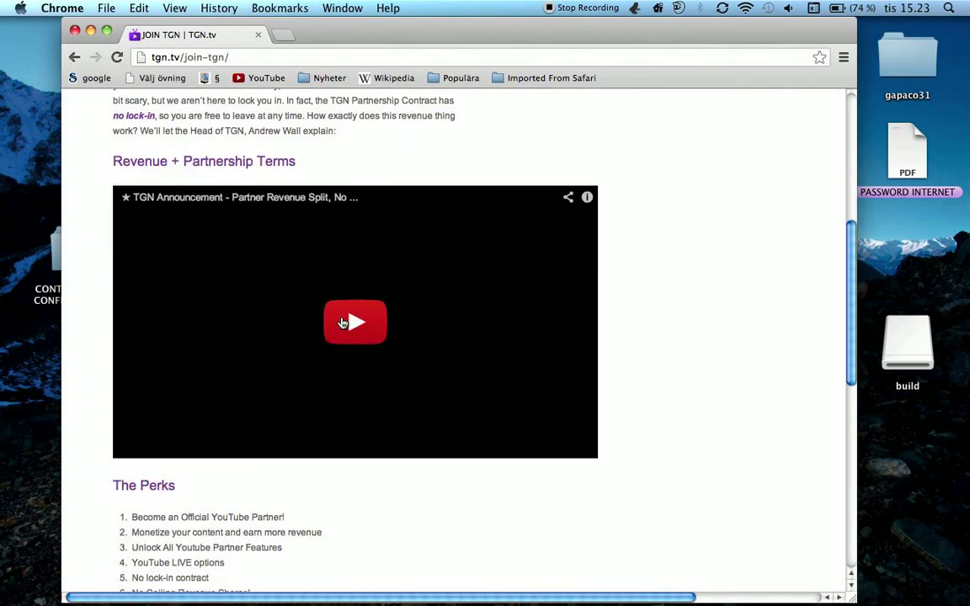
{"action": "scroll", "scroll_direction": "down", "scroll_amount": 3}
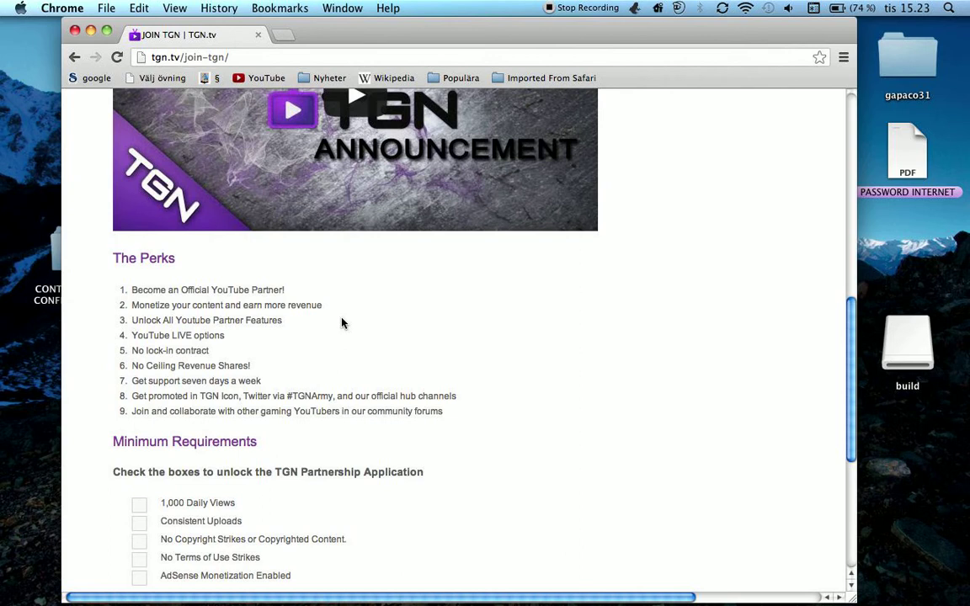
{"action": "mouse_move", "coordinate": [412, 236]}
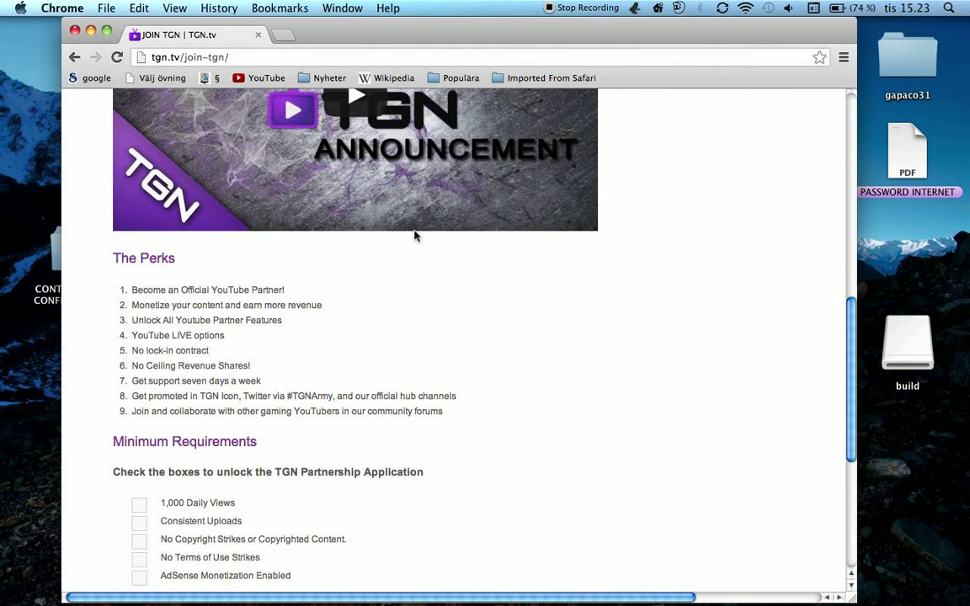
{"action": "mouse_move", "coordinate": [577, 436]}
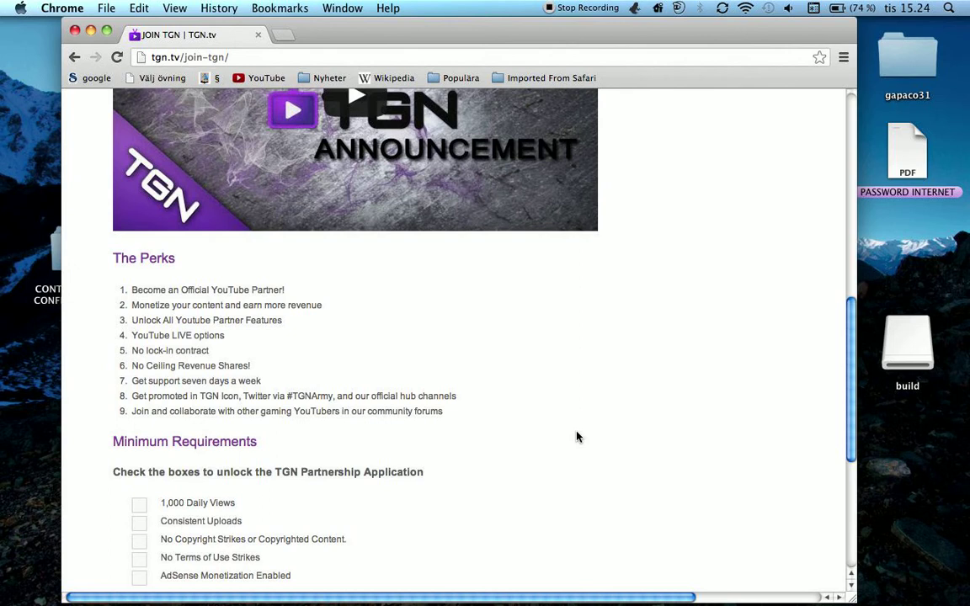
{"action": "mouse_move", "coordinate": [444, 429]}
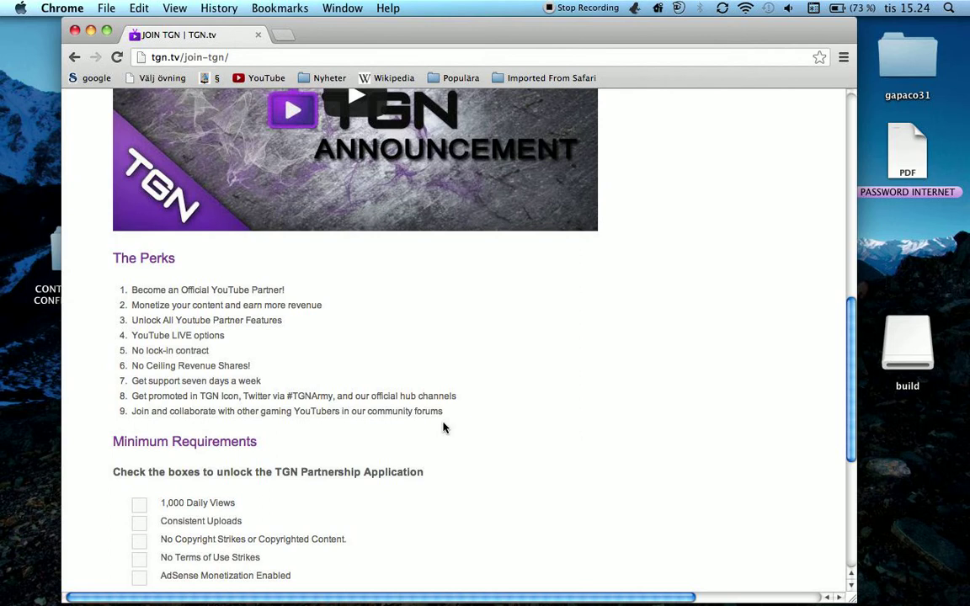
Tick the 1,000 Daily Views box and the remaining minimum requirements, triggering Achievement Unlocked
{"action": "scroll", "scroll_direction": "down", "scroll_amount": 3}
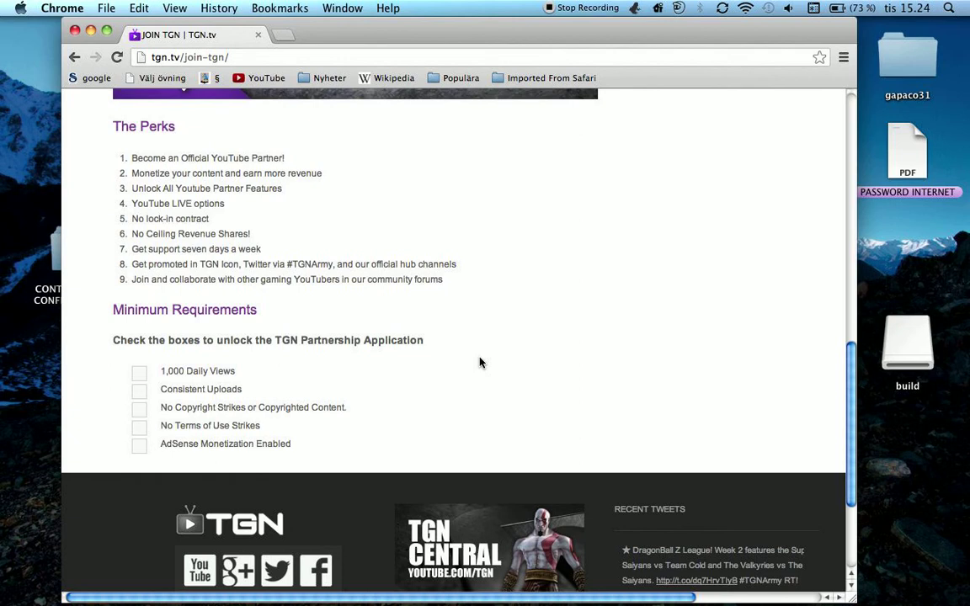
{"action": "mouse_move", "coordinate": [143, 374]}
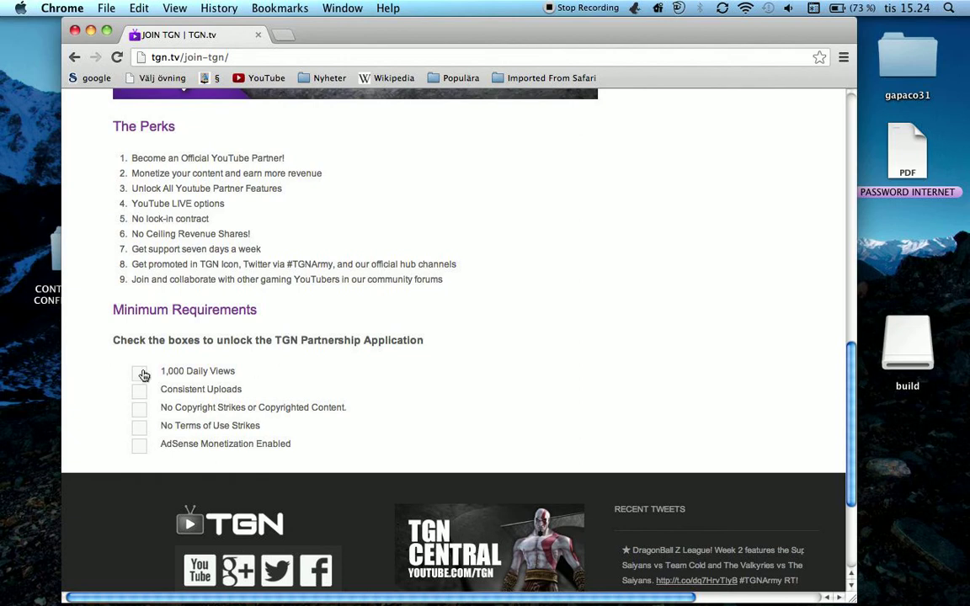
{"action": "left_click", "coordinate": [138, 407]}
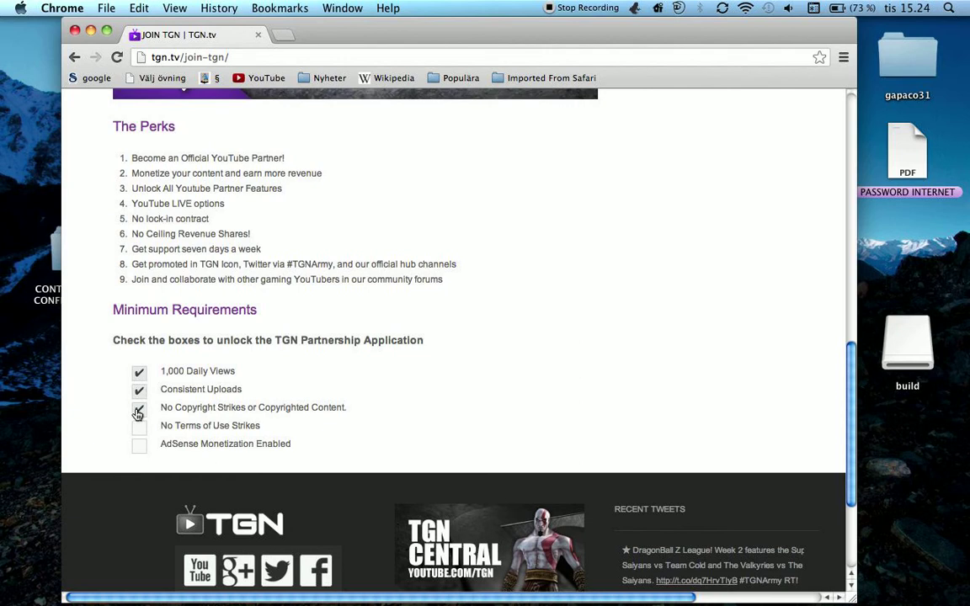
{"action": "left_click", "coordinate": [138, 406]}
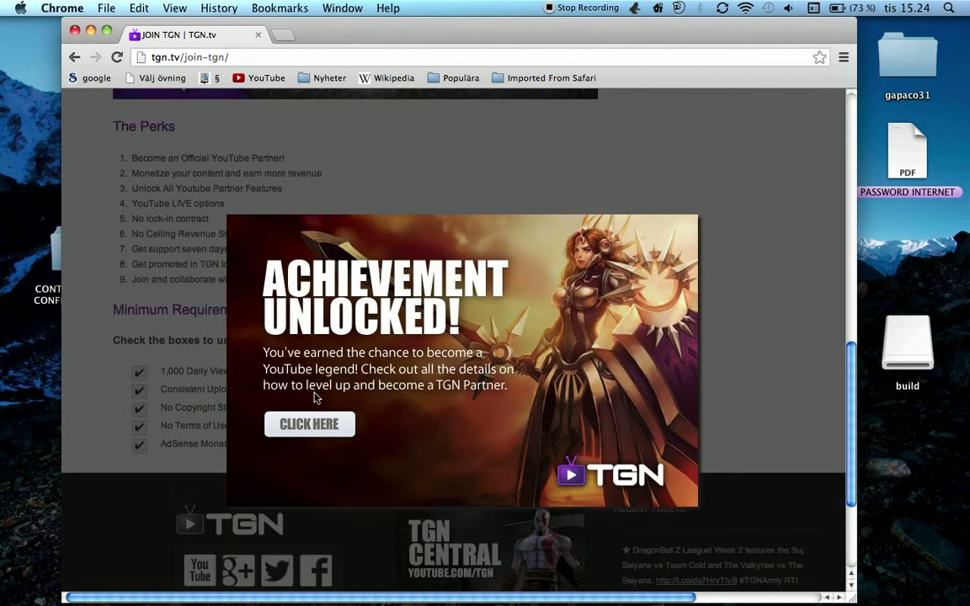
{"action": "mouse_move", "coordinate": [424, 131]}
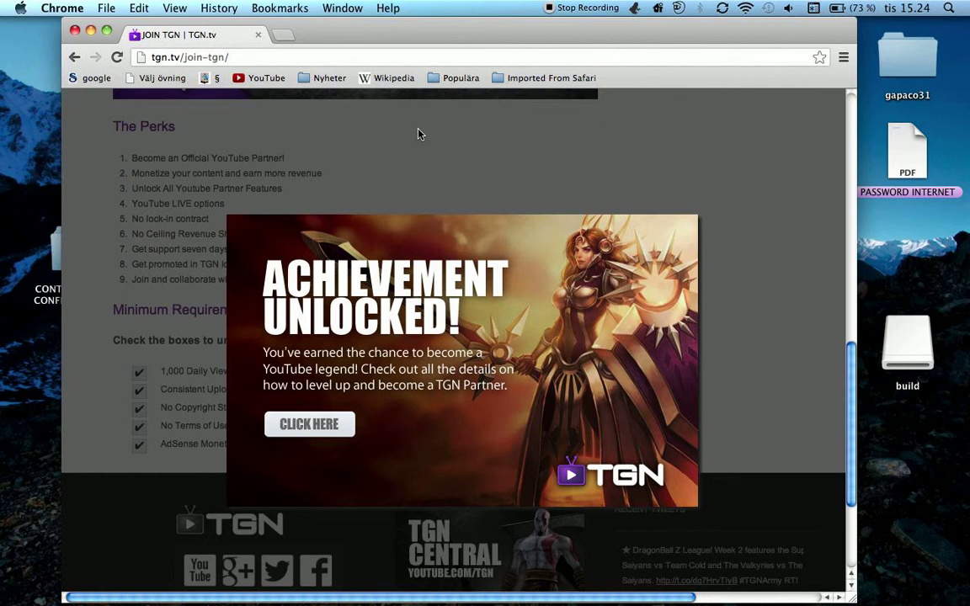
{"action": "mouse_move", "coordinate": [357, 446]}
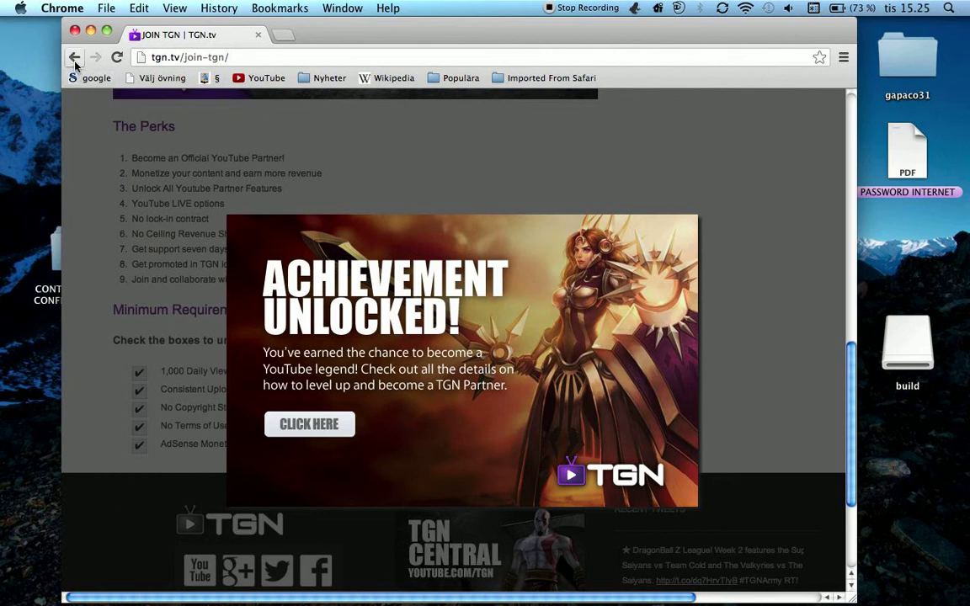
Reload the Join TGN page to dismiss the pop-up and scroll back to the ticked checklist
{"action": "left_click", "coordinate": [74, 58]}
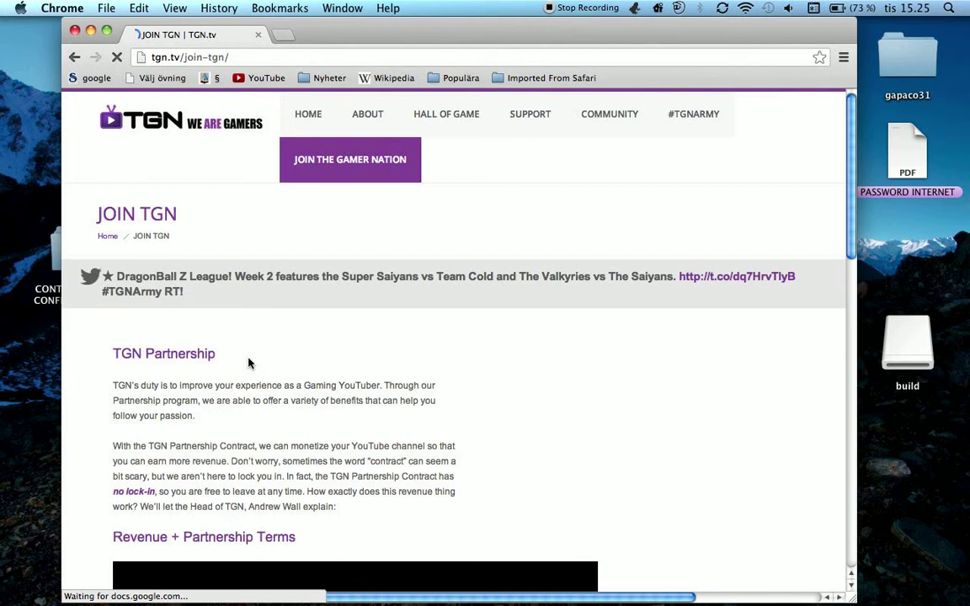
{"action": "scroll", "scroll_direction": "down", "scroll_amount": 3}
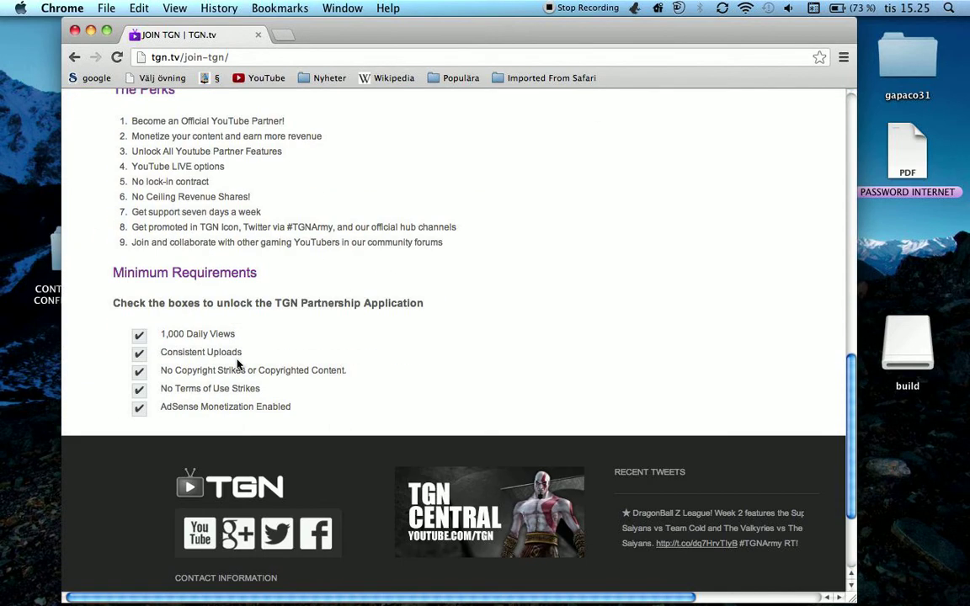
{"action": "mouse_move", "coordinate": [544, 297]}
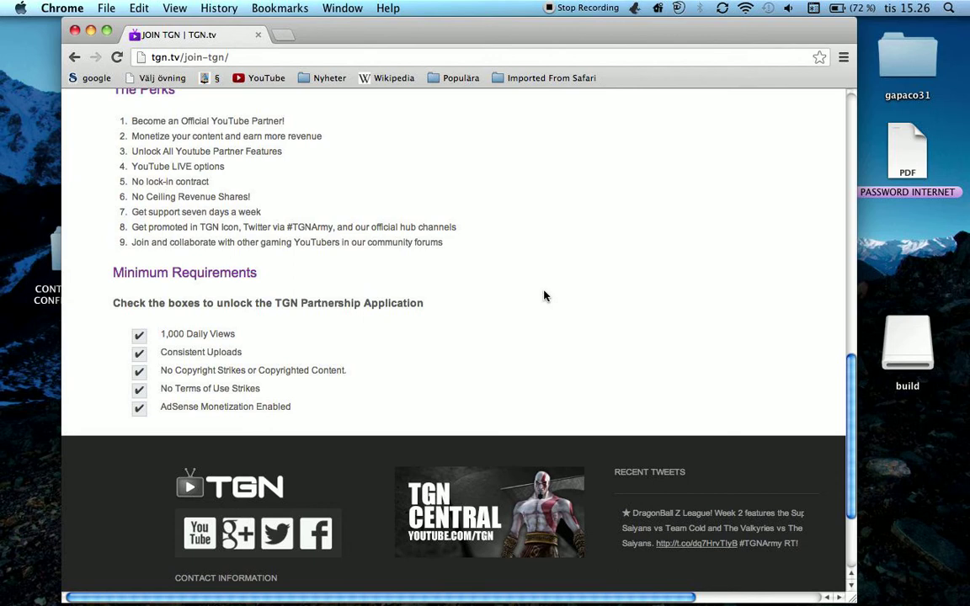
{"action": "mouse_move", "coordinate": [313, 104]}
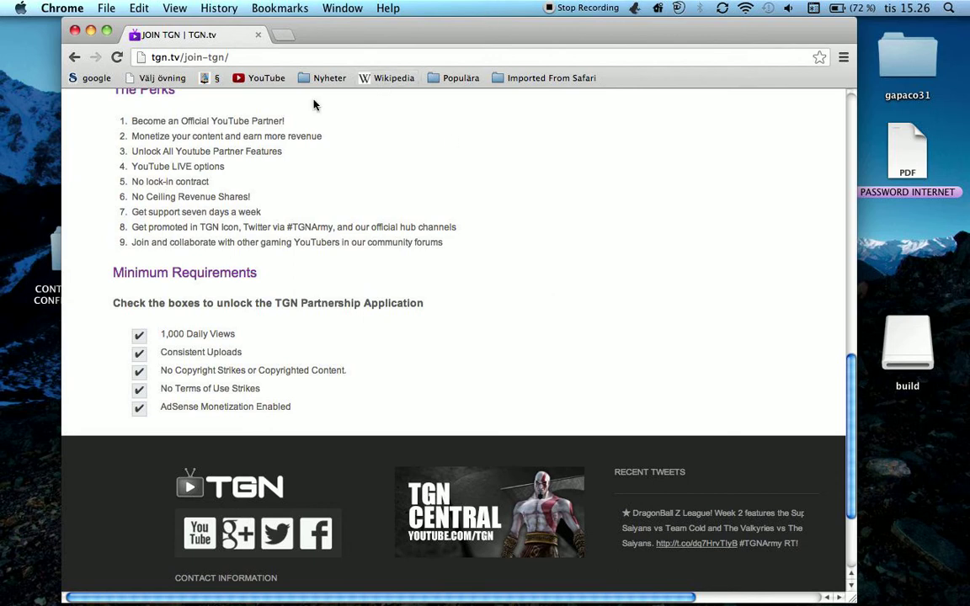
Open YouTube in a new tab and go to the channel's Analytics from the account menu
{"action": "left_click", "coordinate": [282, 34]}
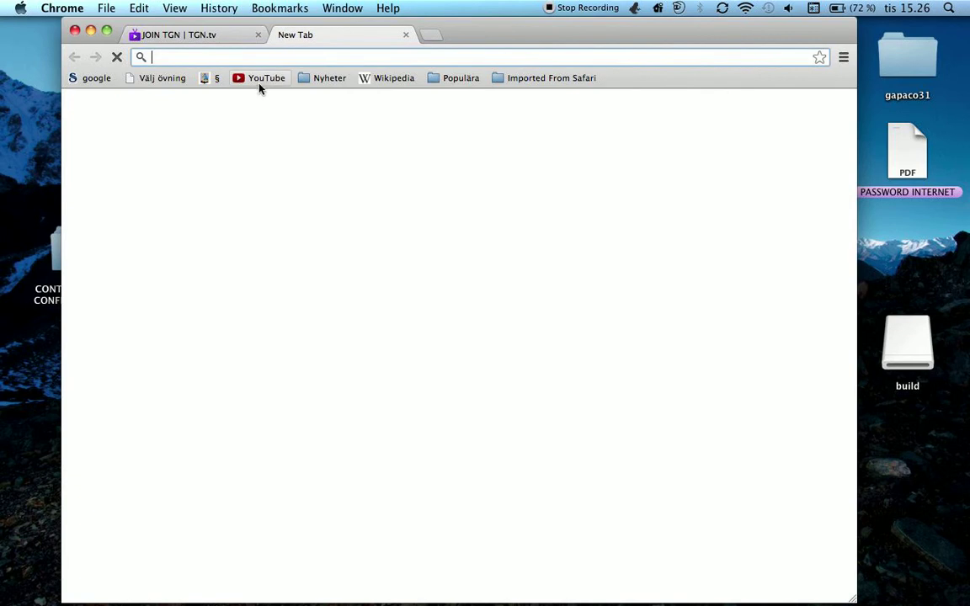
{"action": "left_click", "coordinate": [266, 78]}
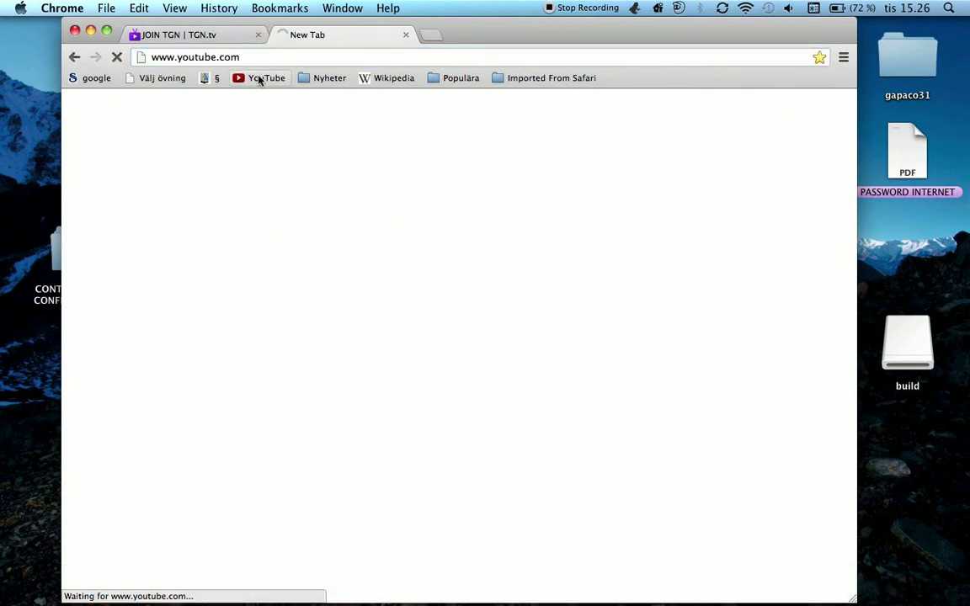
{"action": "left_click", "coordinate": [266, 77]}
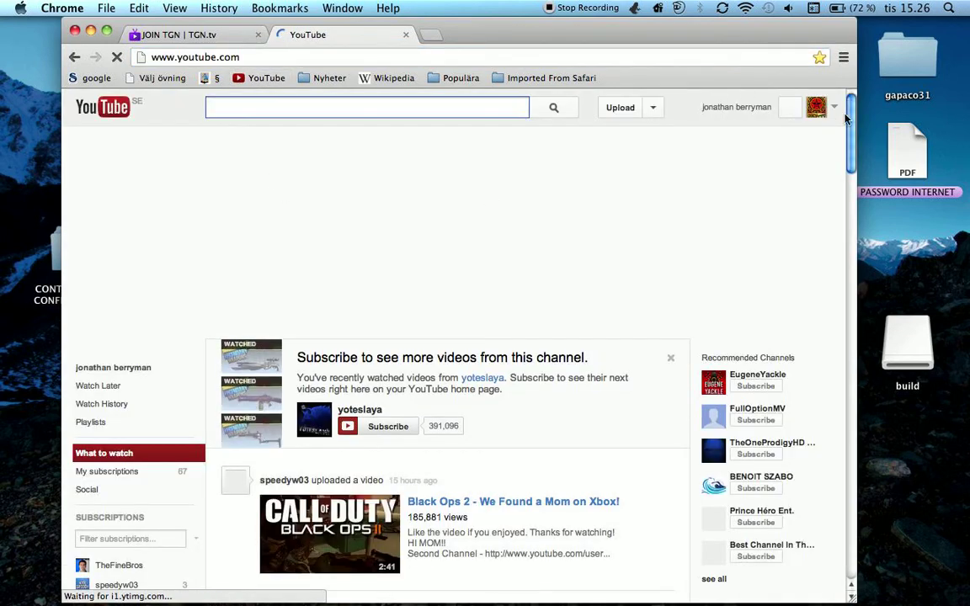
{"action": "left_click", "coordinate": [815, 108]}
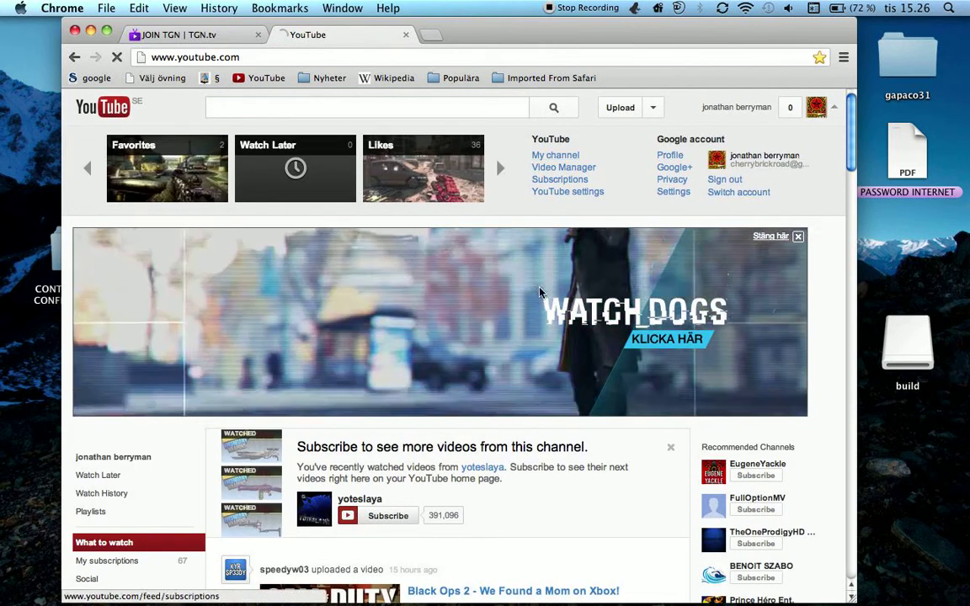
{"action": "left_click", "coordinate": [556, 155]}
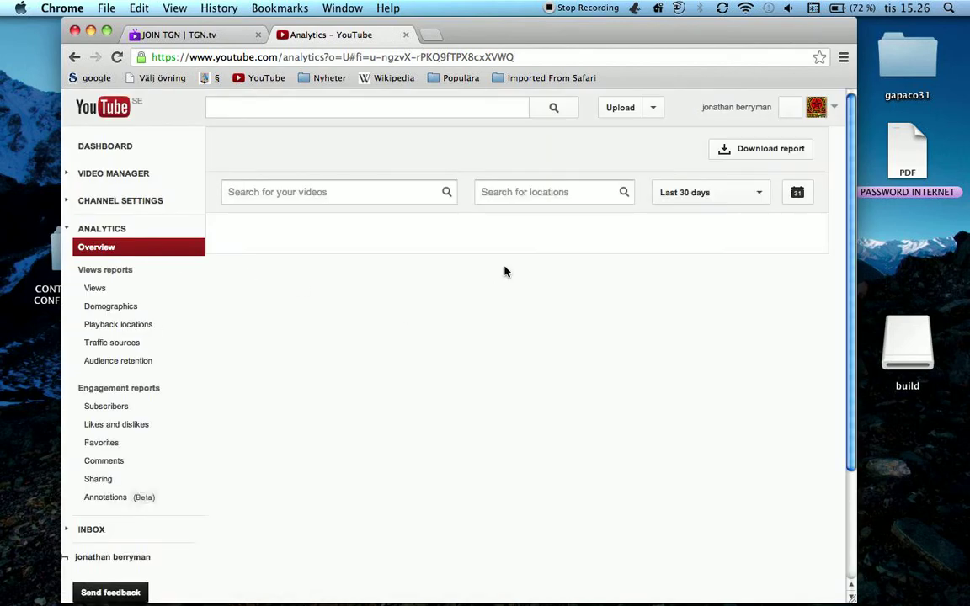
Review the Views, Demographics, Traffic sources and Playback locations reports
{"action": "left_click", "coordinate": [111, 344]}
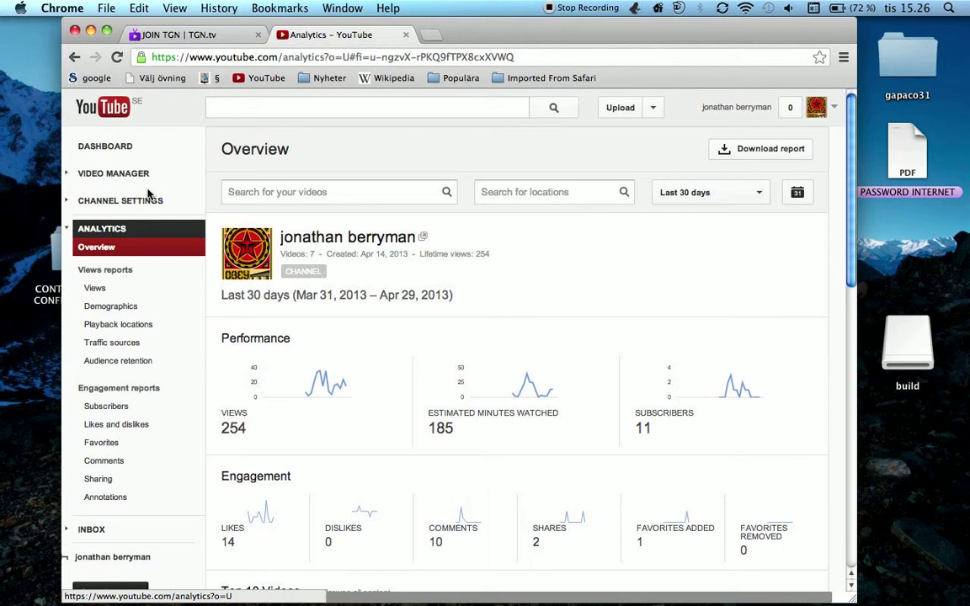
{"action": "left_click", "coordinate": [94, 288]}
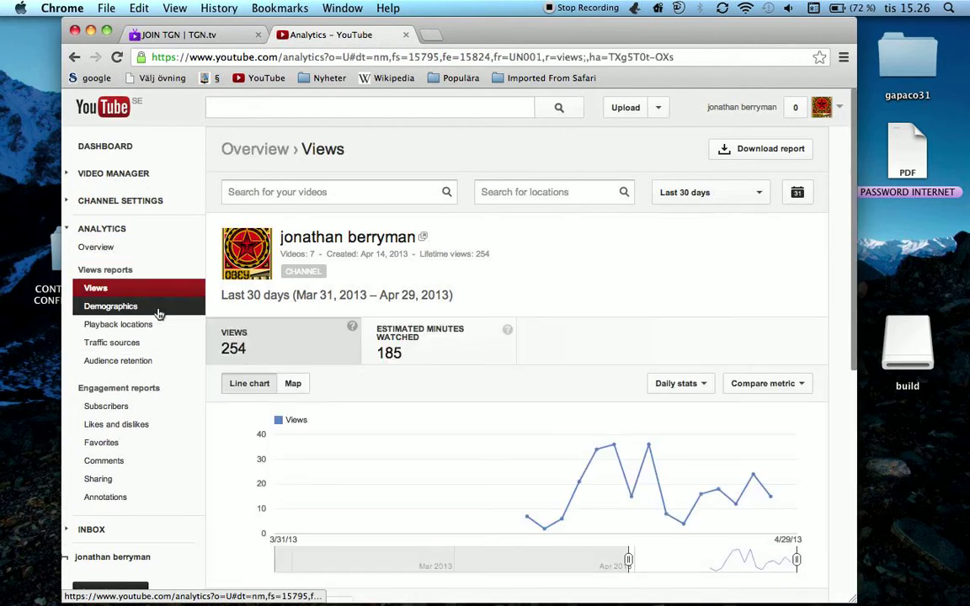
{"action": "left_click", "coordinate": [111, 306]}
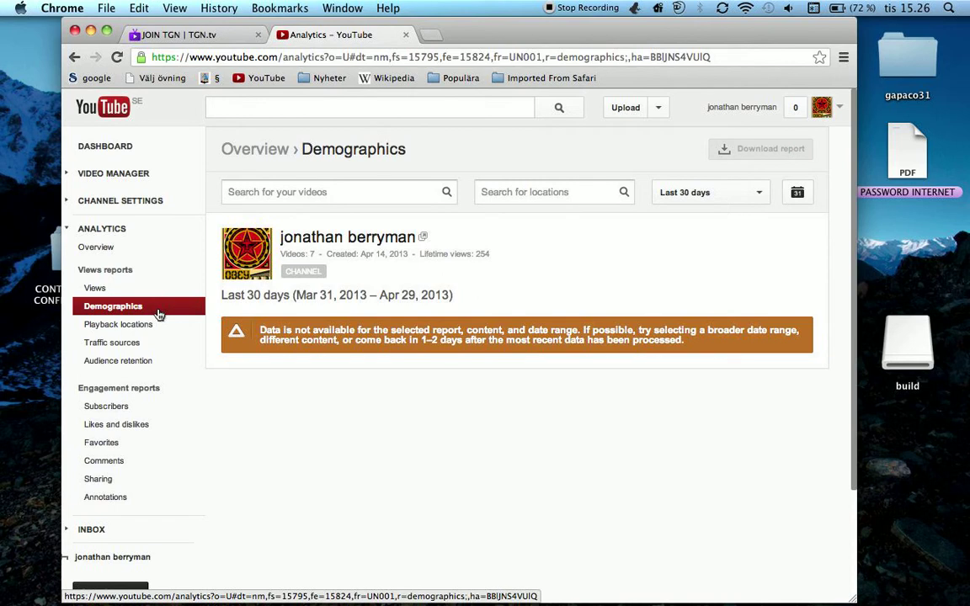
{"action": "left_click", "coordinate": [118, 323]}
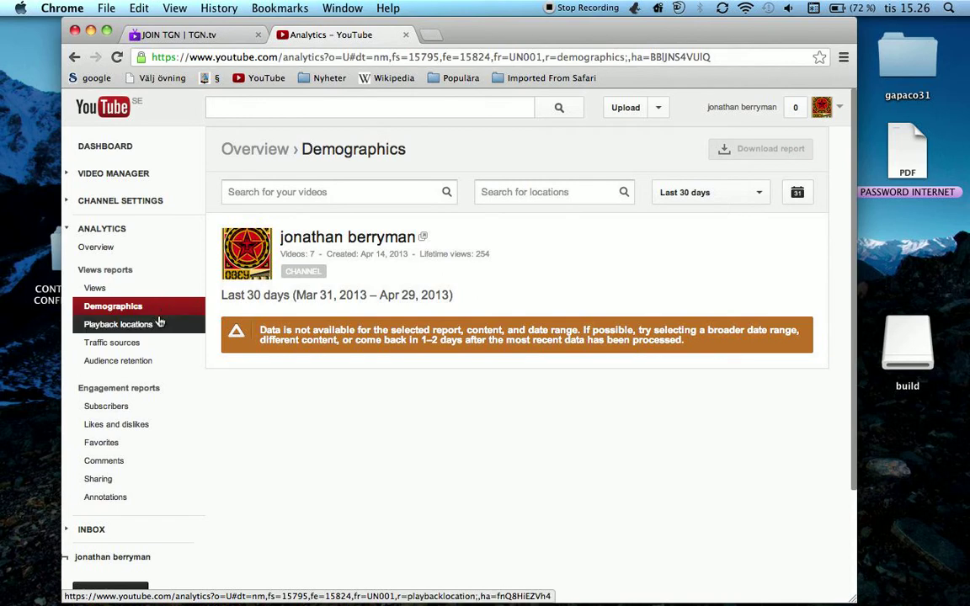
{"action": "mouse_move", "coordinate": [111, 343]}
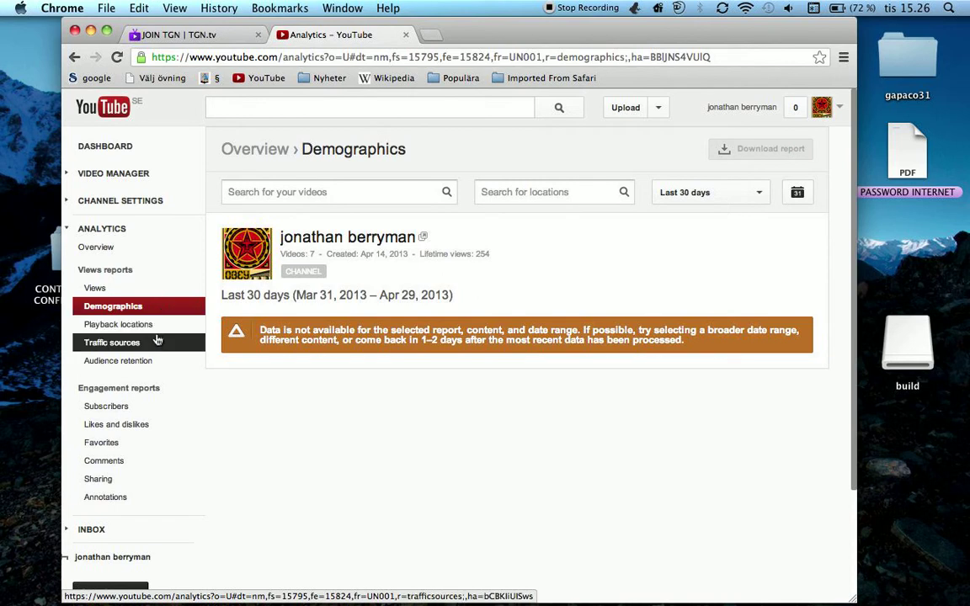
{"action": "left_click", "coordinate": [111, 342]}
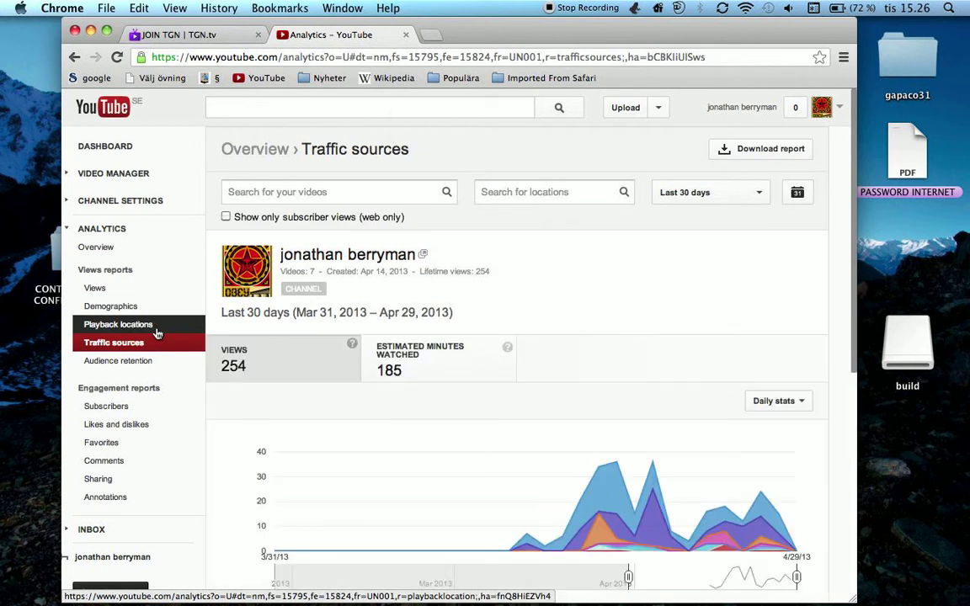
{"action": "left_click", "coordinate": [118, 323]}
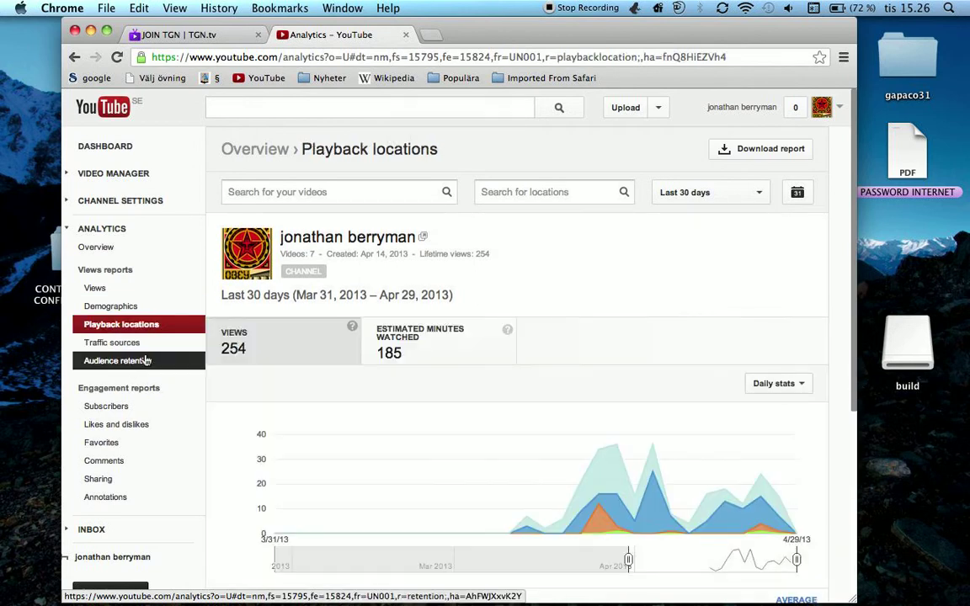
Review Subscribers and Likes reports, chart subscribers lost and narrow to Apr 27–29, 2013
{"action": "left_click", "coordinate": [108, 405]}
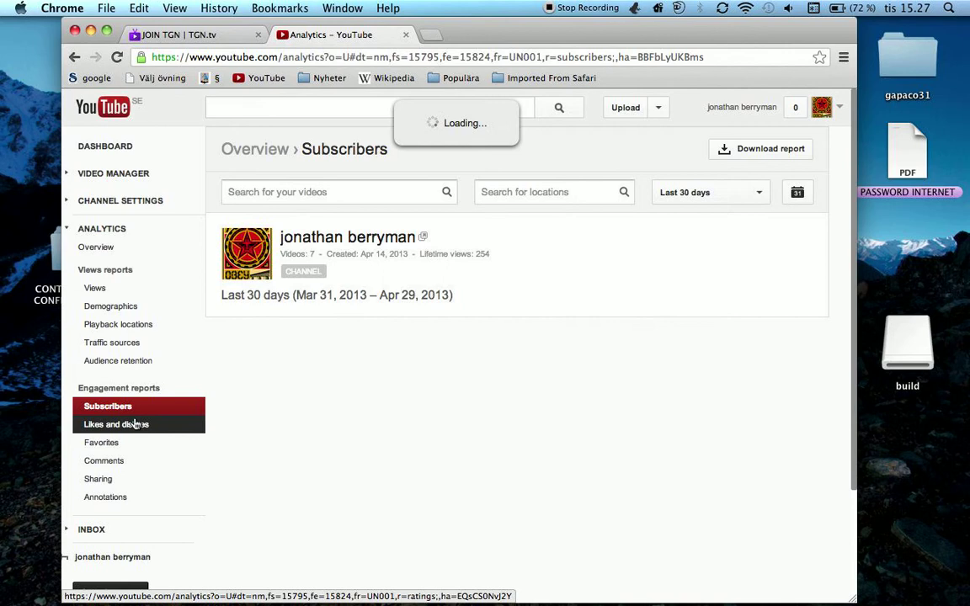
{"action": "left_click", "coordinate": [116, 424]}
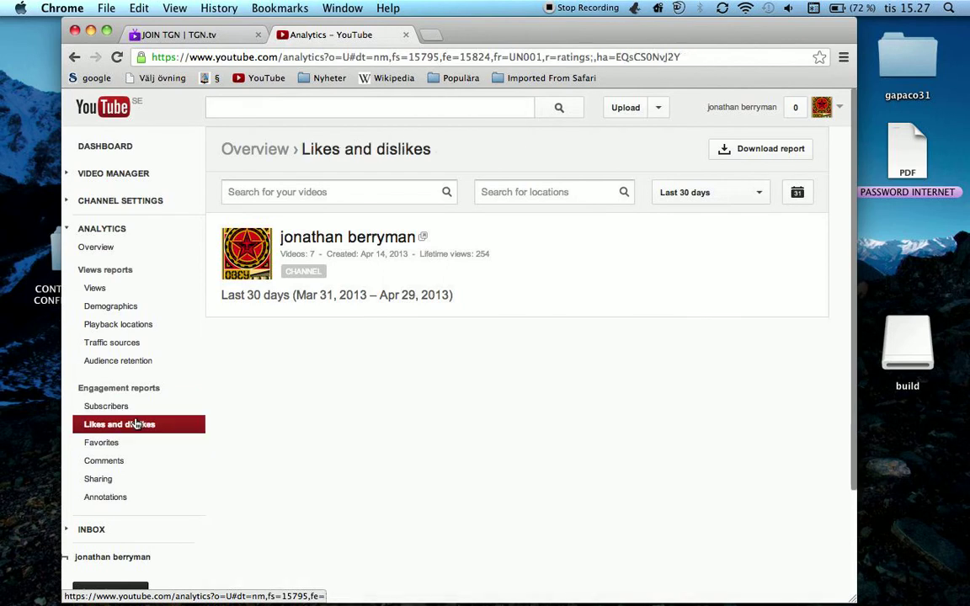
{"action": "left_click", "coordinate": [107, 405]}
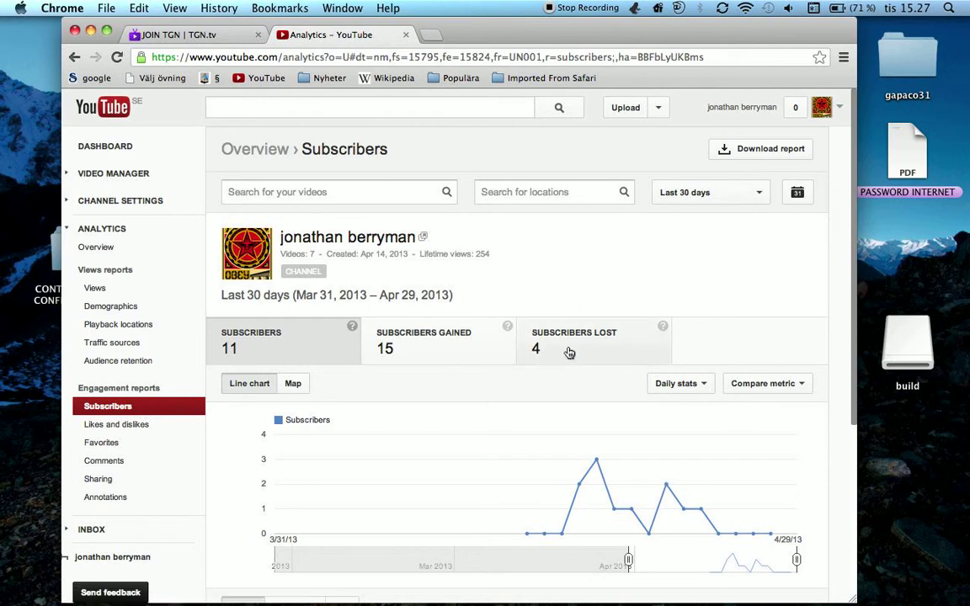
{"action": "left_click", "coordinate": [572, 340]}
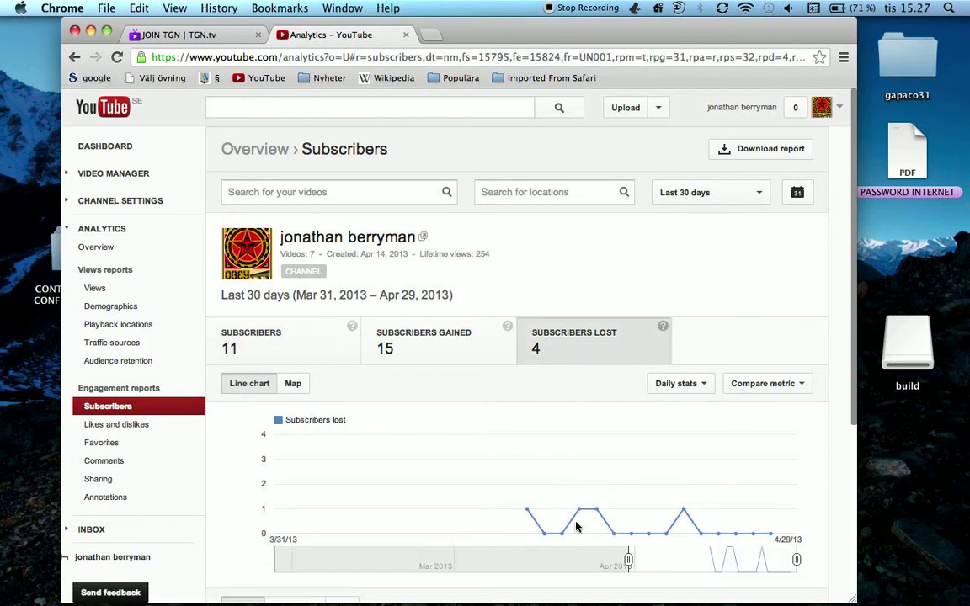
{"action": "mouse_move", "coordinate": [749, 540]}
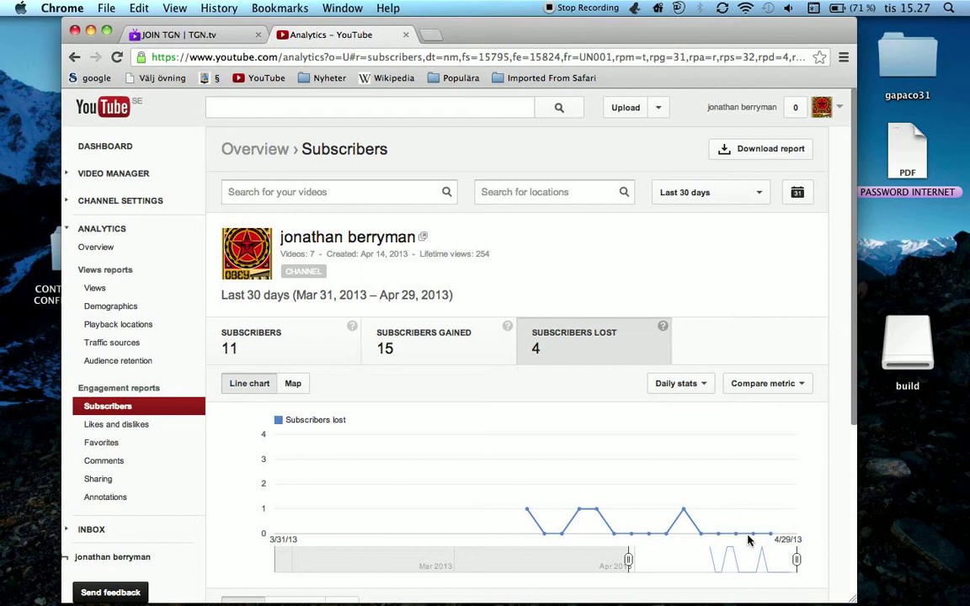
{"action": "mouse_move", "coordinate": [704, 537]}
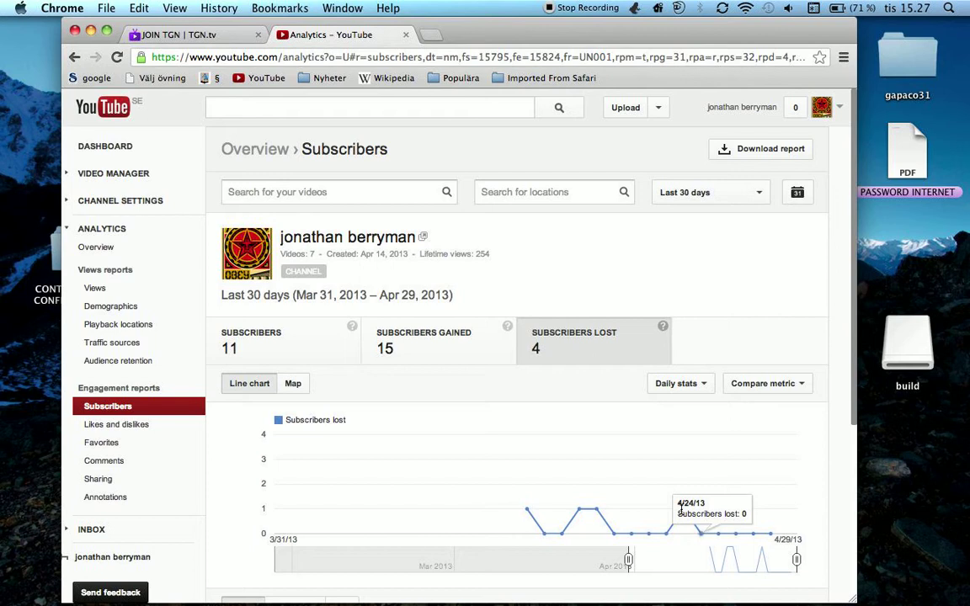
{"action": "mouse_move", "coordinate": [682, 515]}
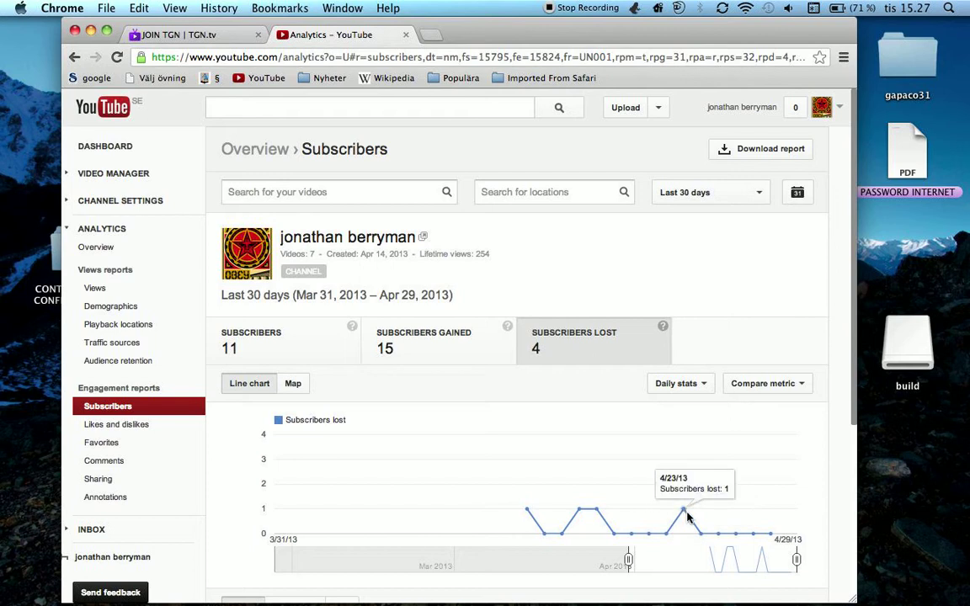
{"action": "mouse_move", "coordinate": [625, 569]}
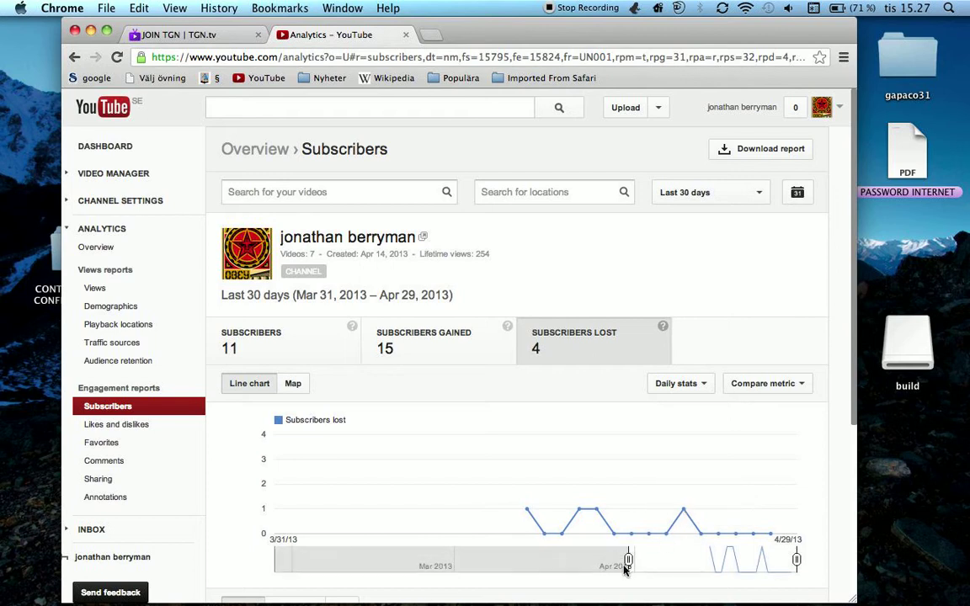
{"action": "left_click_drag", "start_coordinate": [626, 559], "coordinate": [794, 559]}
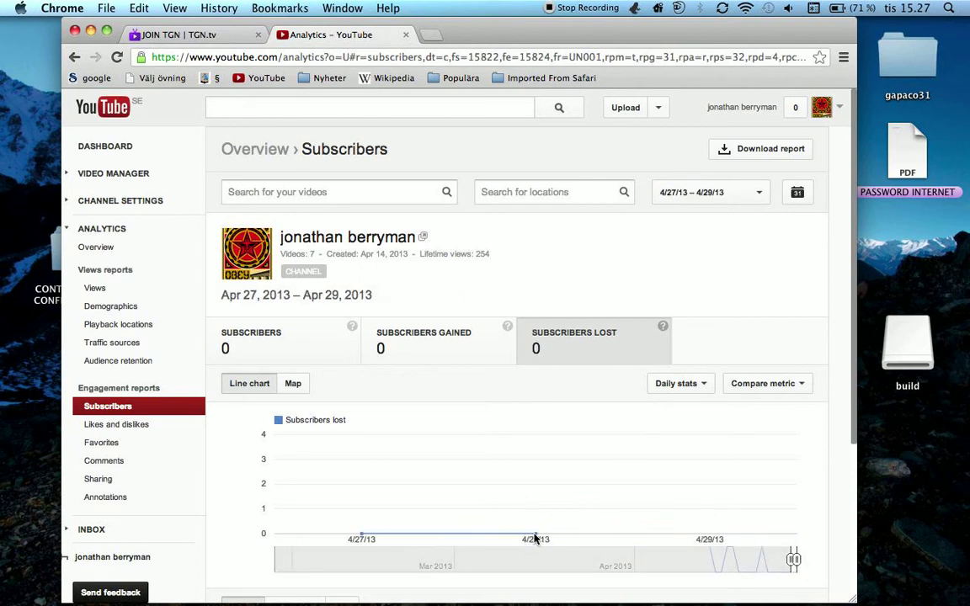
{"action": "mouse_move", "coordinate": [162, 569]}
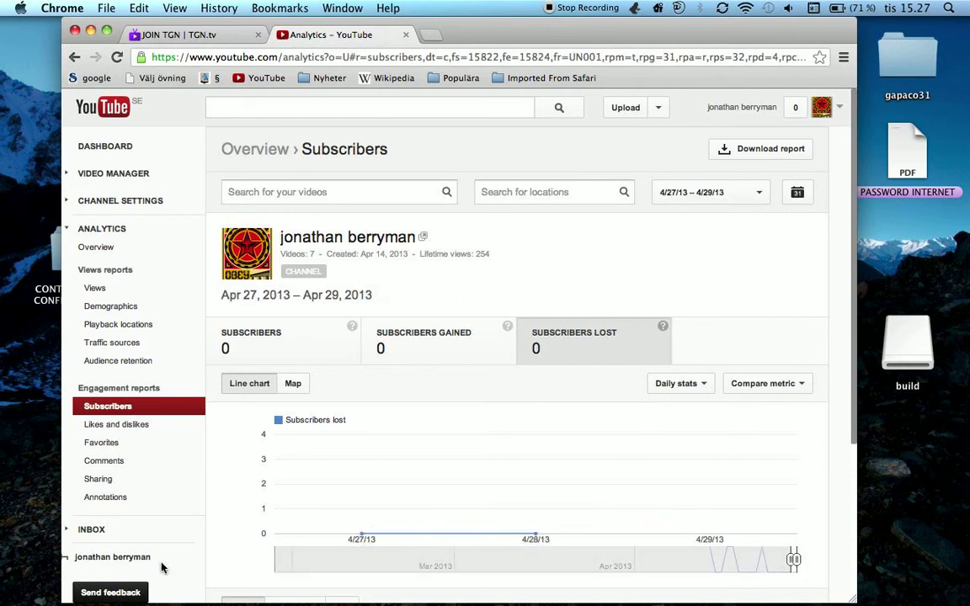
Check the Favorites report, return to the Analytics overview, then go to channel Features
{"action": "left_click", "coordinate": [101, 441]}
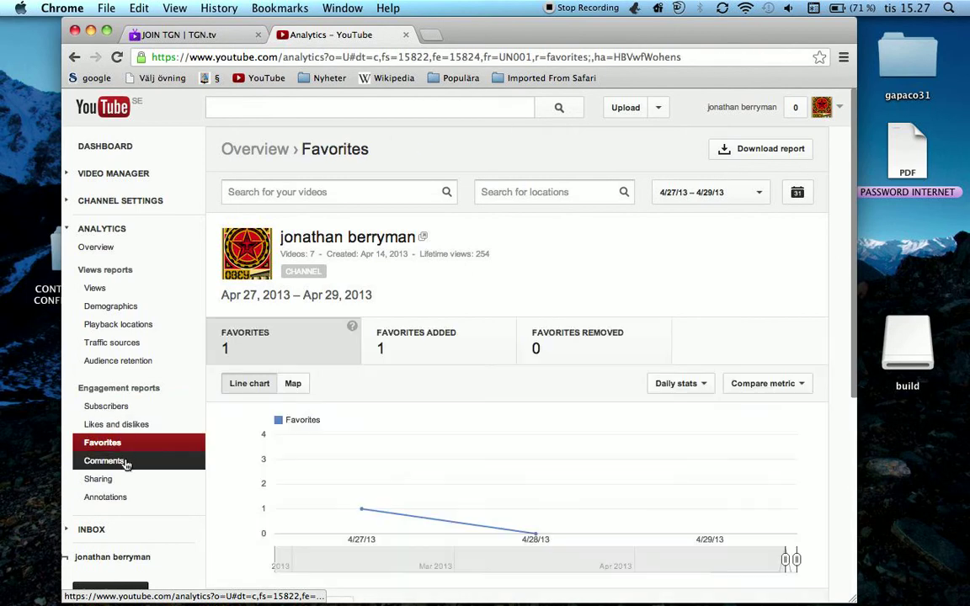
{"action": "scroll", "scroll_direction": "down", "scroll_amount": 3}
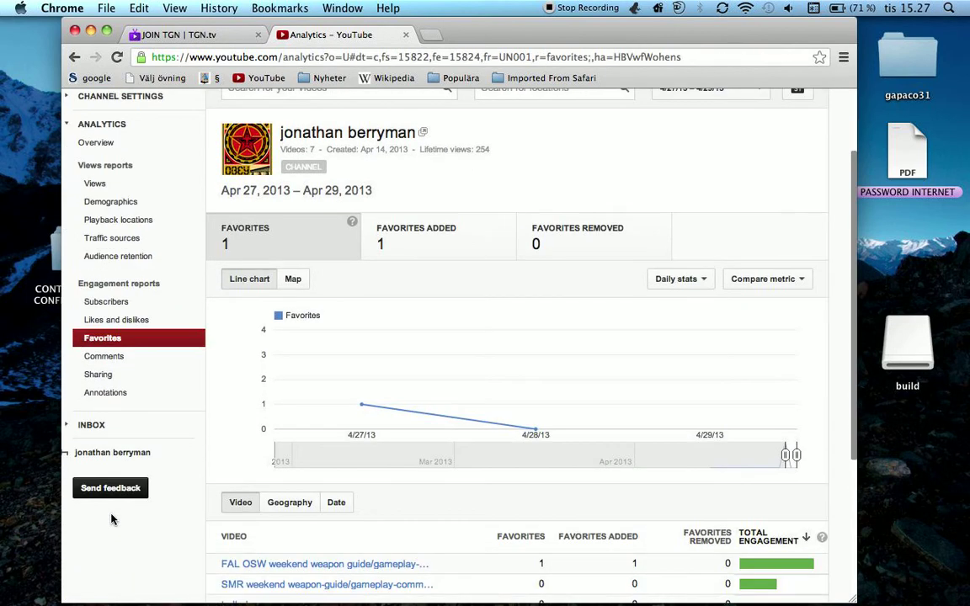
{"action": "scroll", "scroll_direction": "down", "scroll_amount": 3}
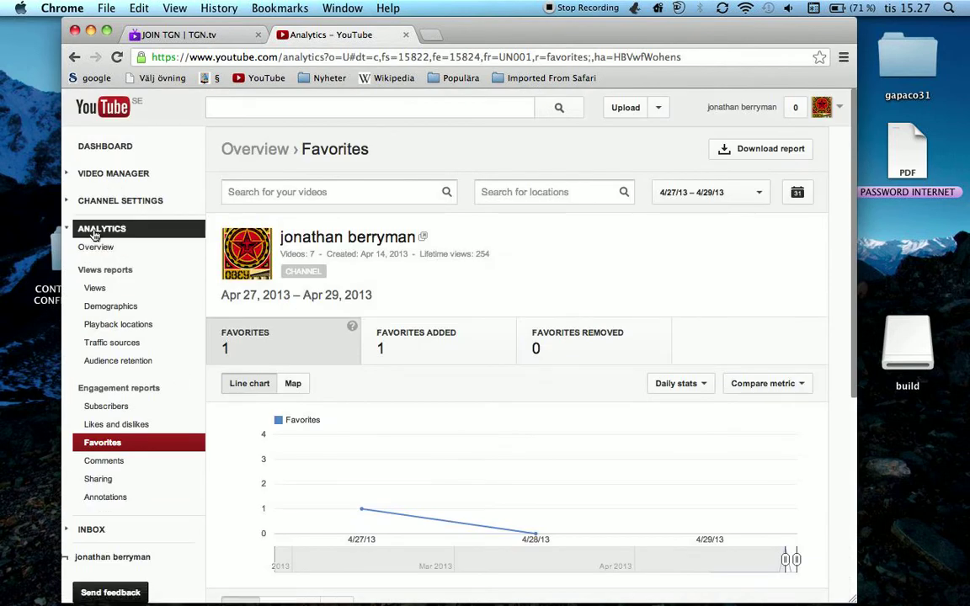
{"action": "left_click", "coordinate": [96, 246]}
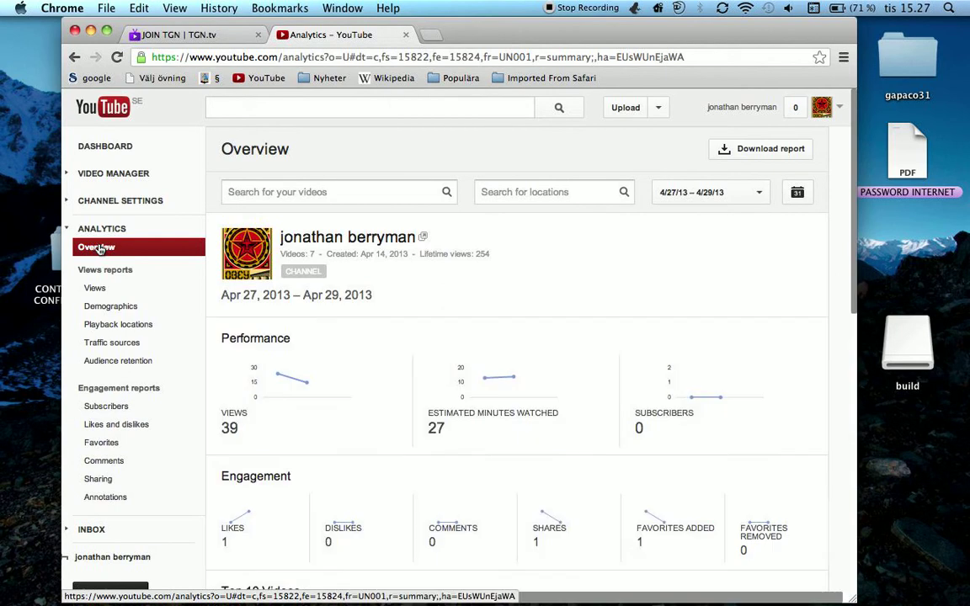
{"action": "scroll", "scroll_direction": "down", "scroll_amount": 3}
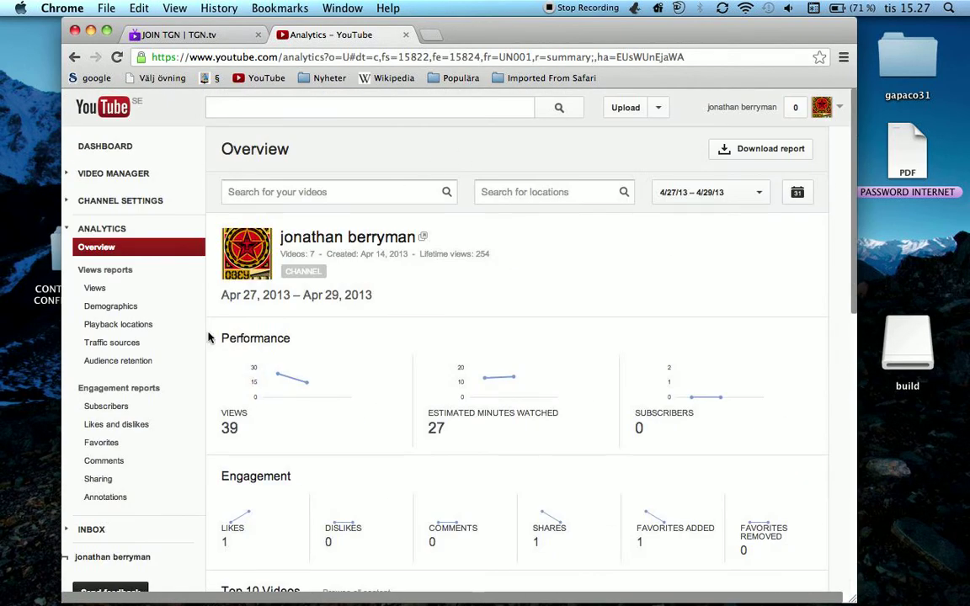
{"action": "mouse_move", "coordinate": [120, 200]}
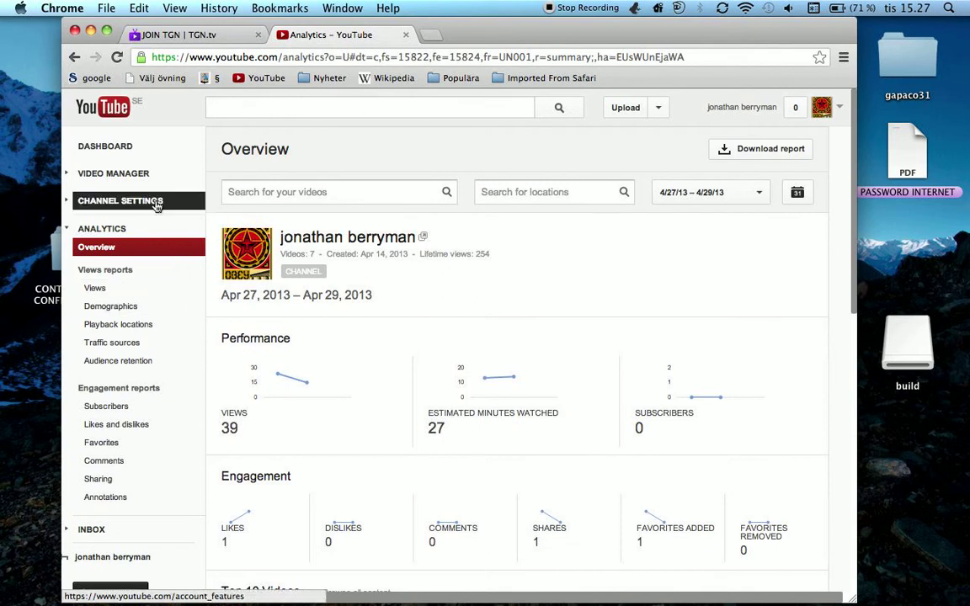
{"action": "left_click", "coordinate": [120, 200]}
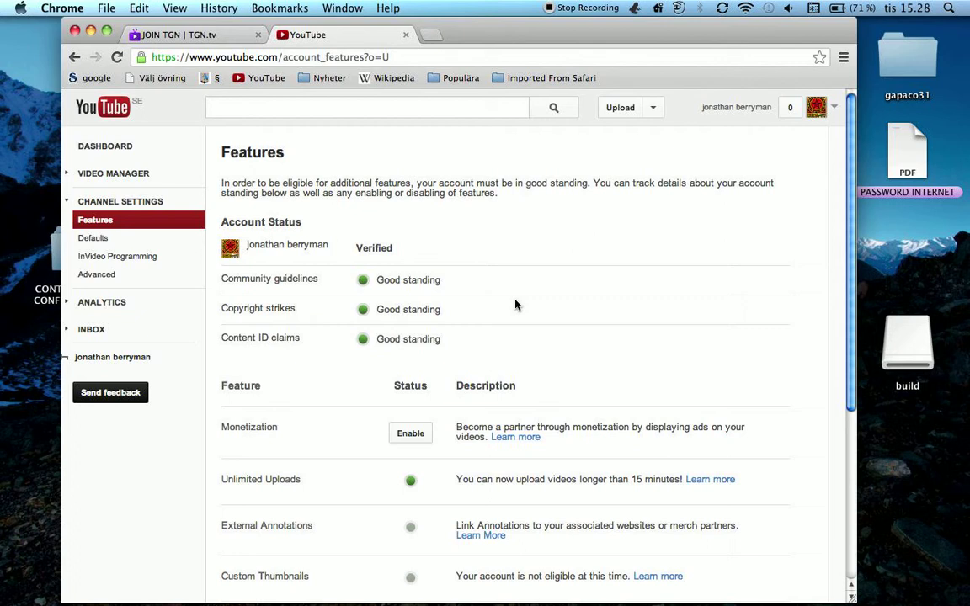
{"action": "mouse_move", "coordinate": [438, 252]}
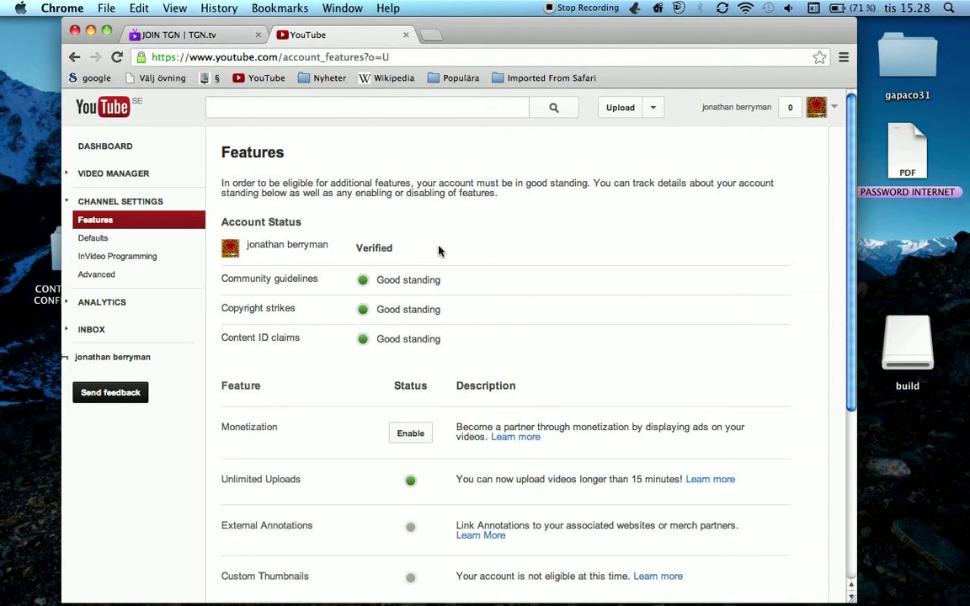
{"action": "mouse_move", "coordinate": [795, 182]}
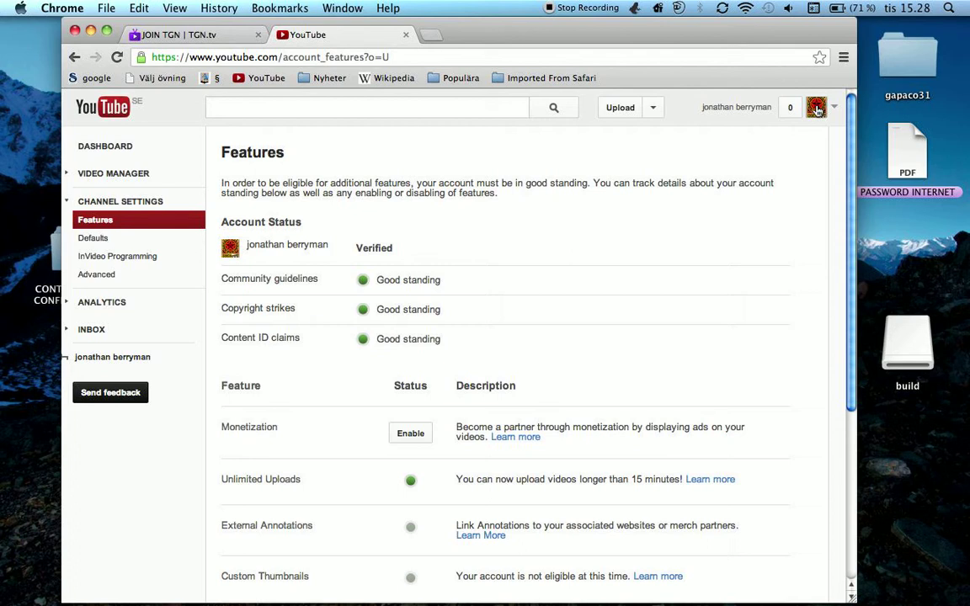
{"action": "mouse_move", "coordinate": [842, 119]}
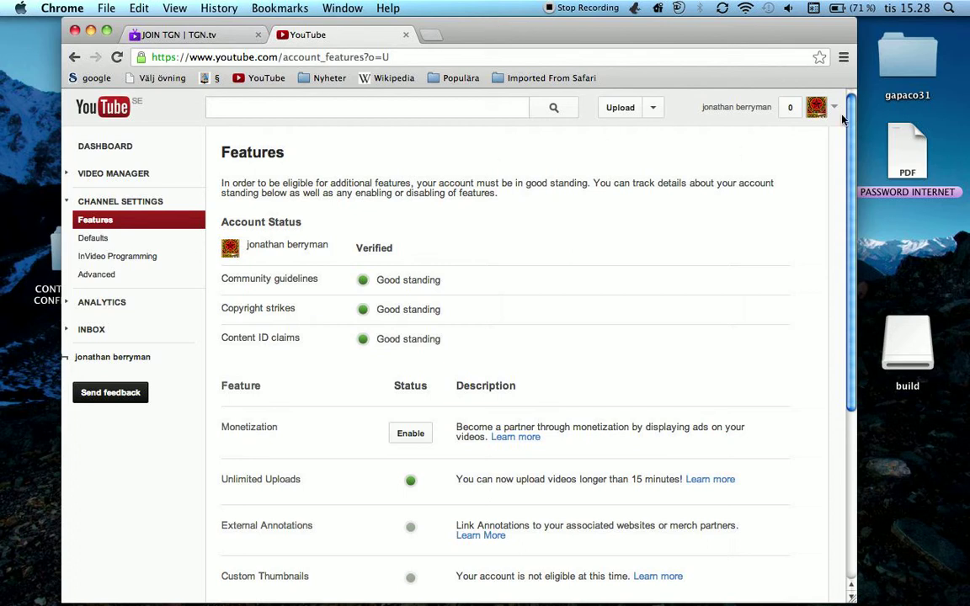
Open the account shortcuts menu from the avatar over the Features page
{"action": "left_click", "coordinate": [815, 108]}
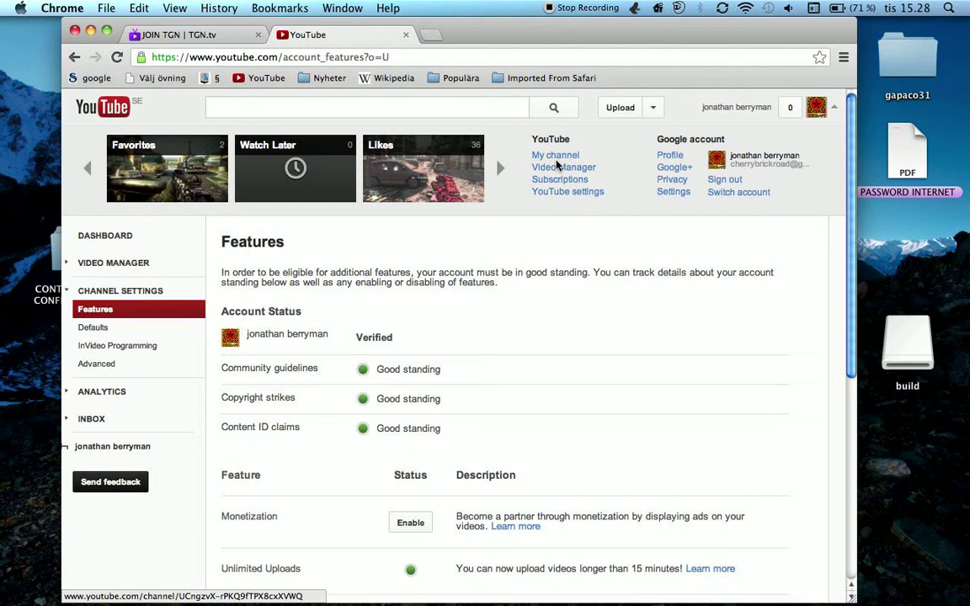
Open My channel, copy the channel ID from the address bar and open a new tab
{"action": "left_click", "coordinate": [556, 155]}
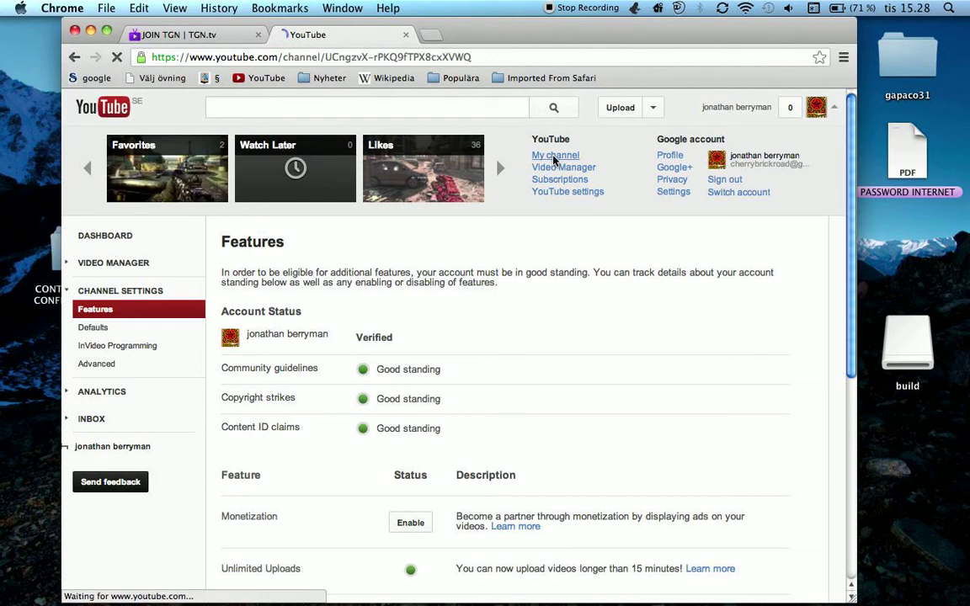
{"action": "left_click", "coordinate": [555, 154]}
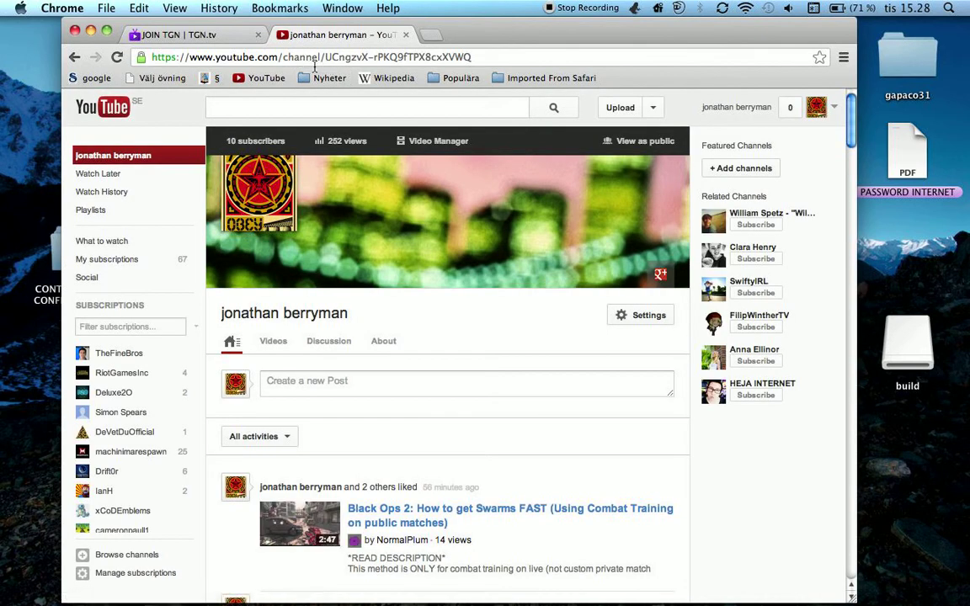
{"action": "left_click", "coordinate": [311, 57]}
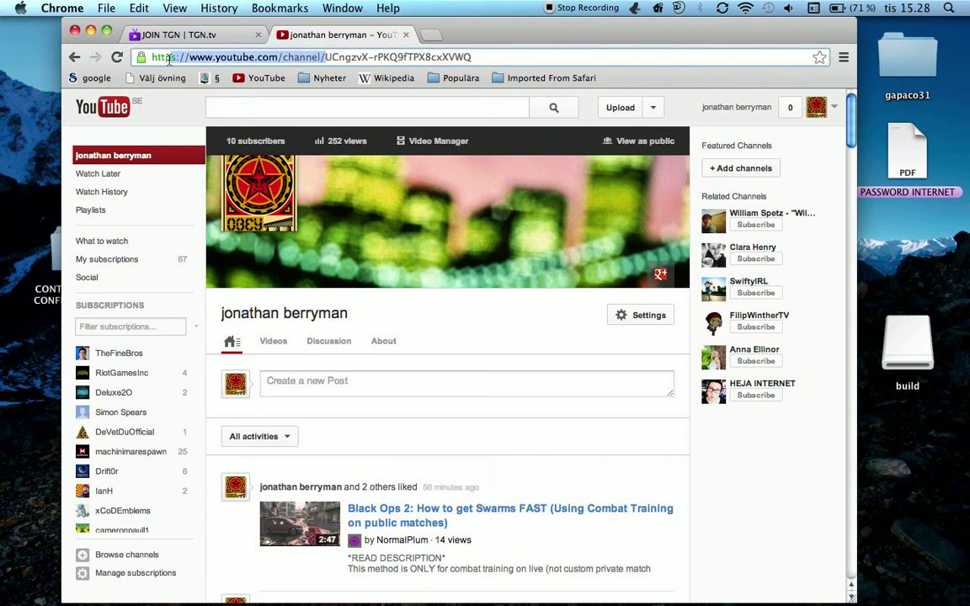
{"action": "left_click", "coordinate": [336, 57]}
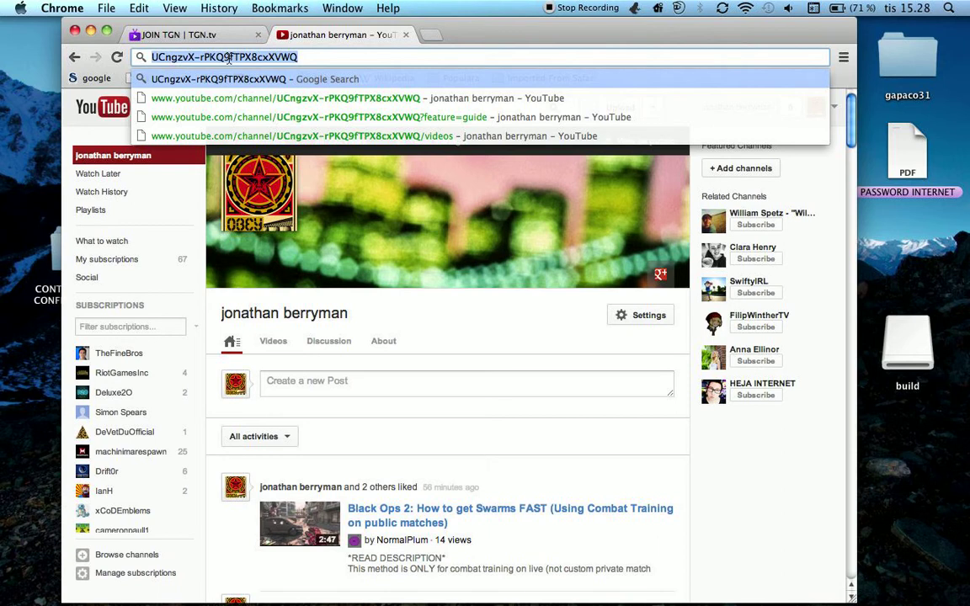
{"action": "mouse_move", "coordinate": [229, 61]}
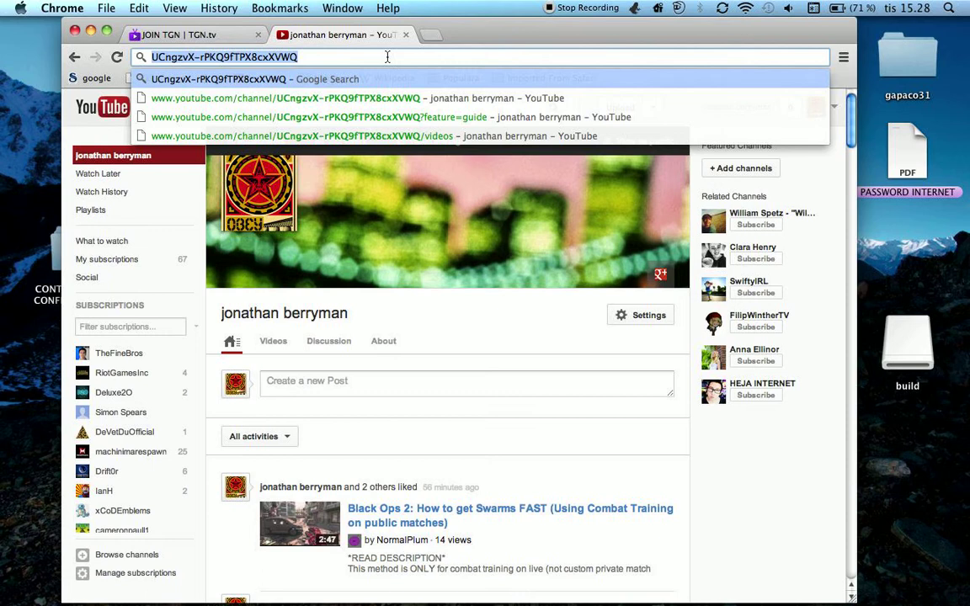
{"action": "left_click", "coordinate": [429, 34]}
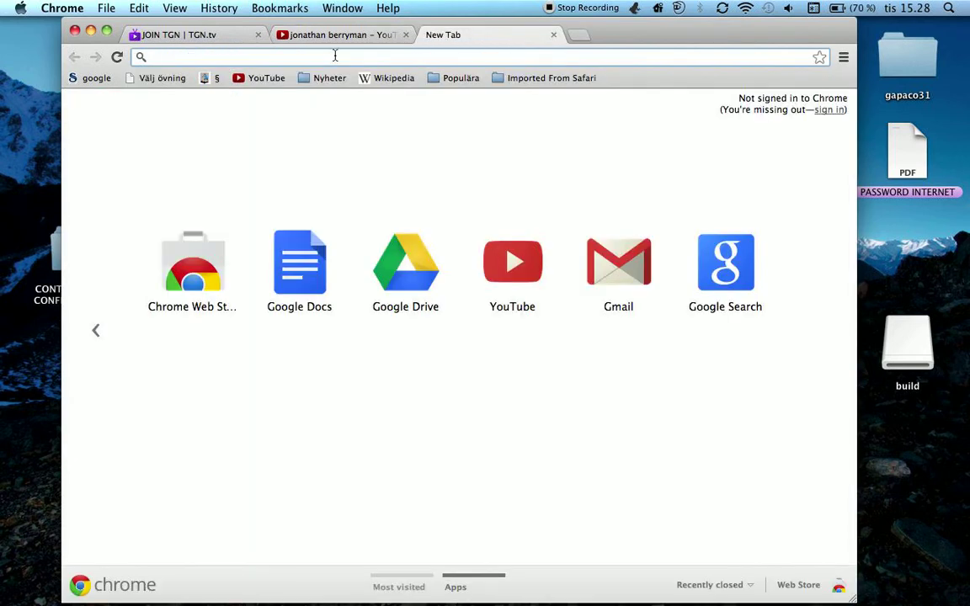
On socialblade.com, look up channel ID UCngzvX-rPKQ9fTPX8cxXVWQ to load its stats page
{"action": "type", "text": "socialblade.com"}
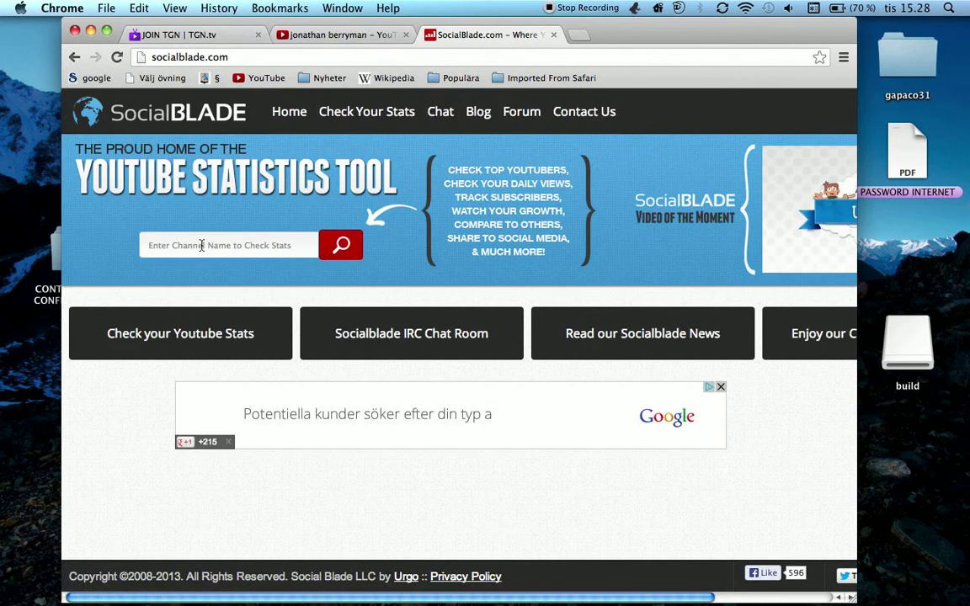
{"action": "left_click", "coordinate": [227, 246]}
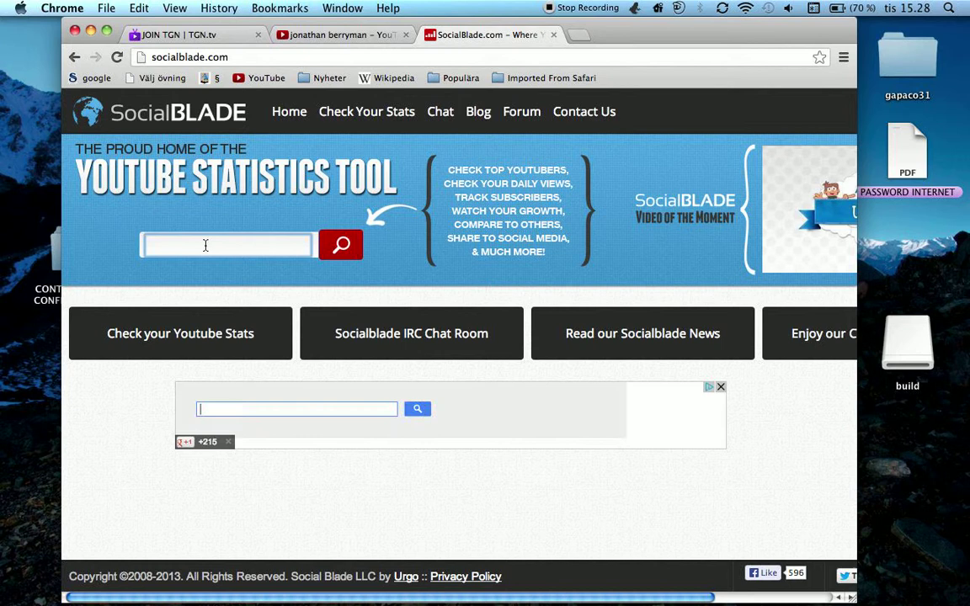
{"action": "type", "text": "UCngzvX-rPKQ9fTPX8cxXVWQ"}
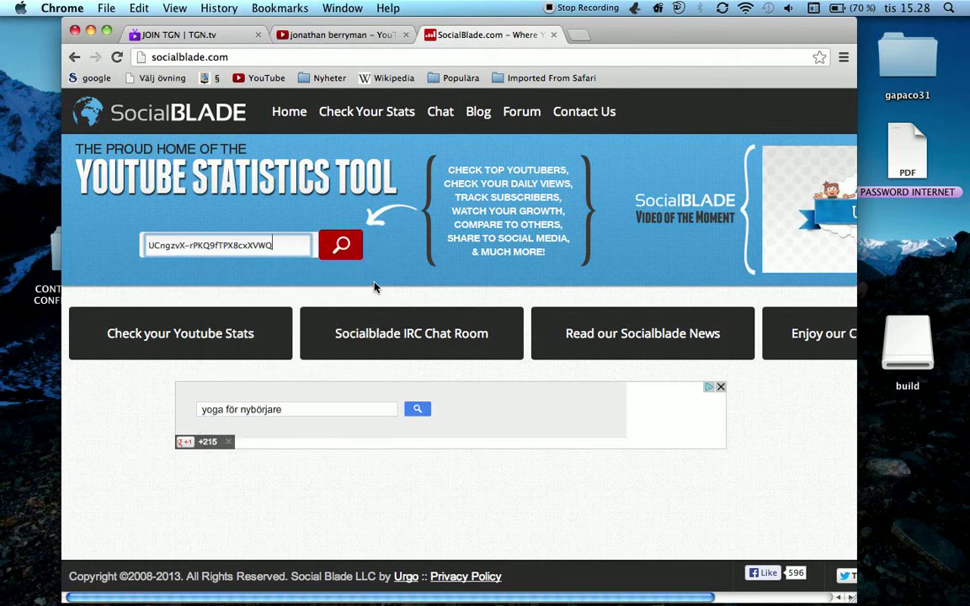
{"action": "left_click", "coordinate": [340, 246]}
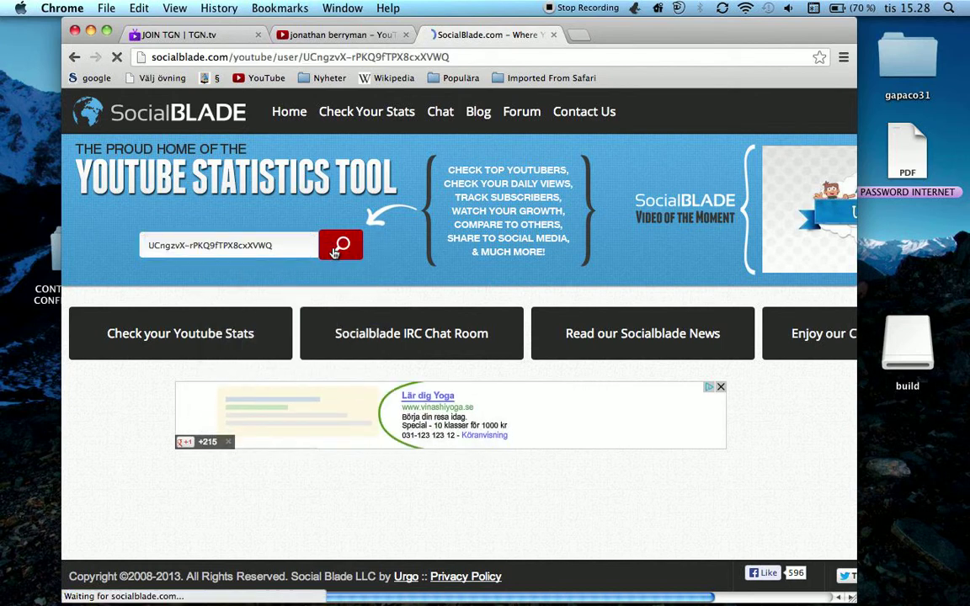
{"action": "left_click", "coordinate": [340, 246]}
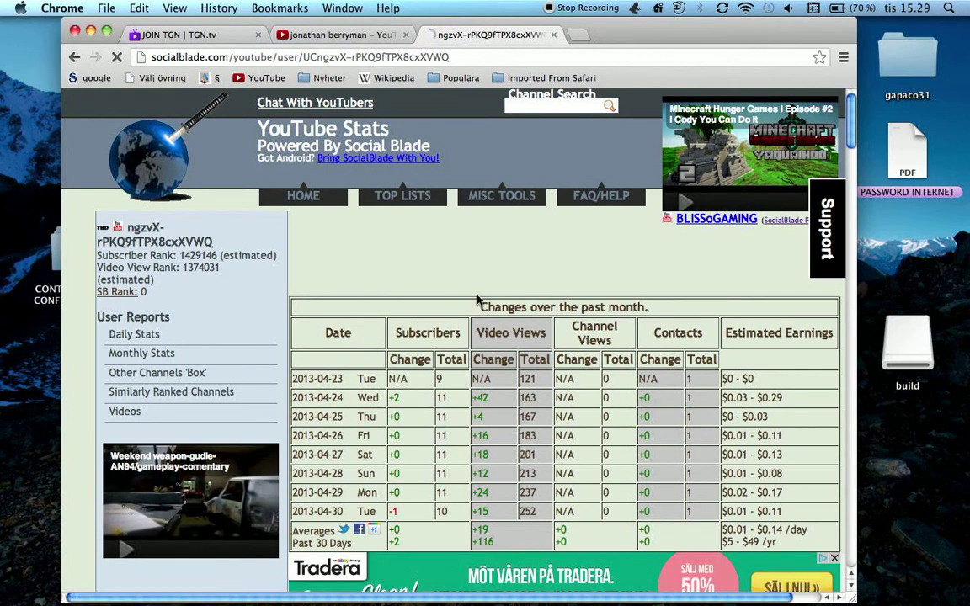
Scroll through the daily changes, Subscriber Goal and View Goal tables on the stats page
{"action": "scroll", "scroll_direction": "down", "scroll_amount": 3}
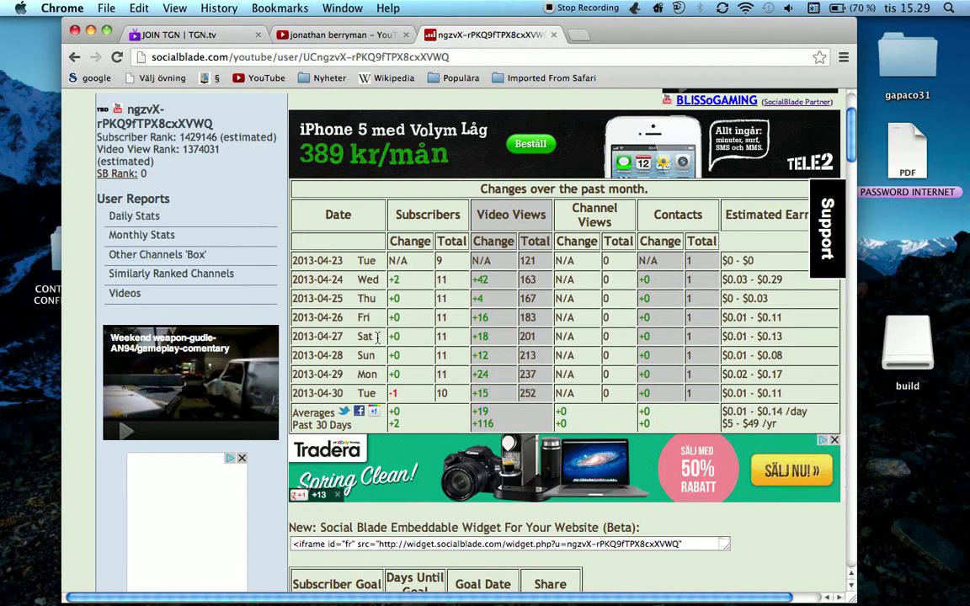
{"action": "mouse_move", "coordinate": [428, 337]}
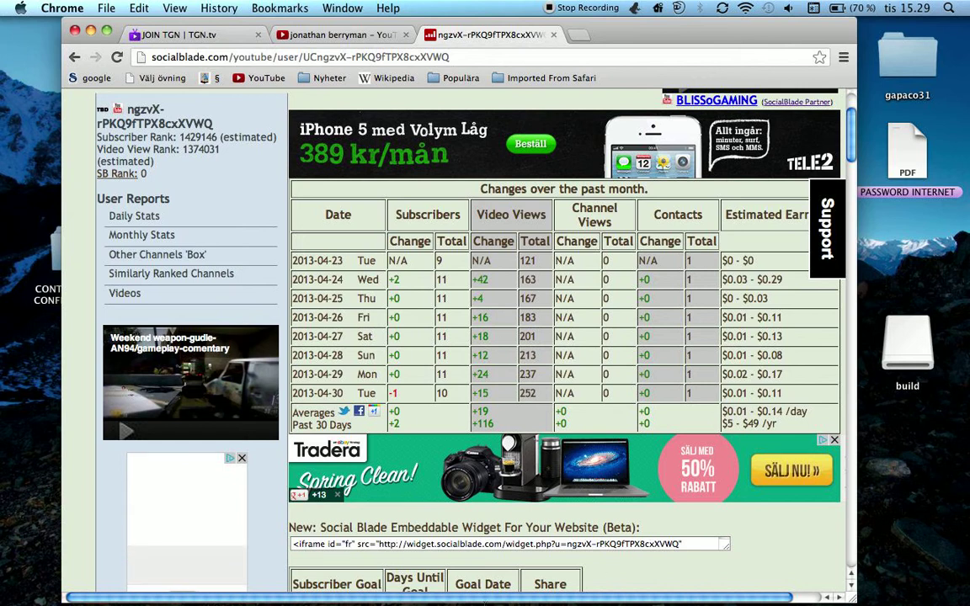
{"action": "mouse_move", "coordinate": [425, 328]}
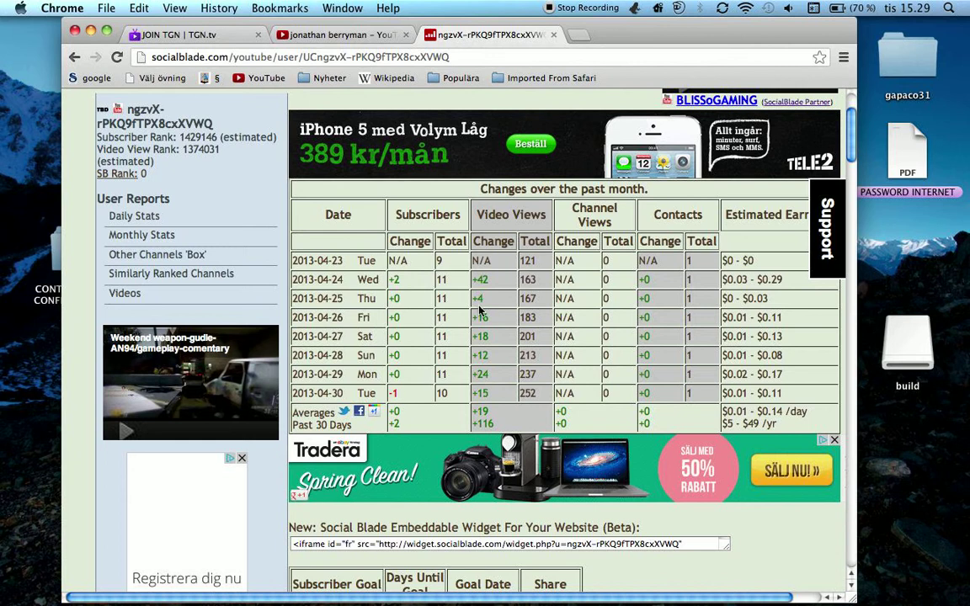
{"action": "mouse_move", "coordinate": [515, 340]}
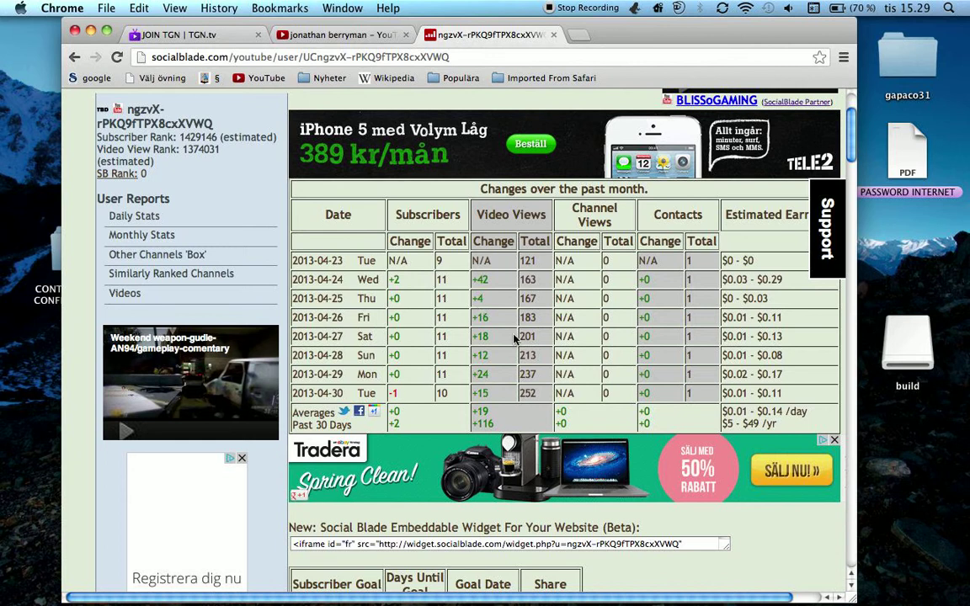
{"action": "scroll", "scroll_direction": "down", "scroll_amount": 3}
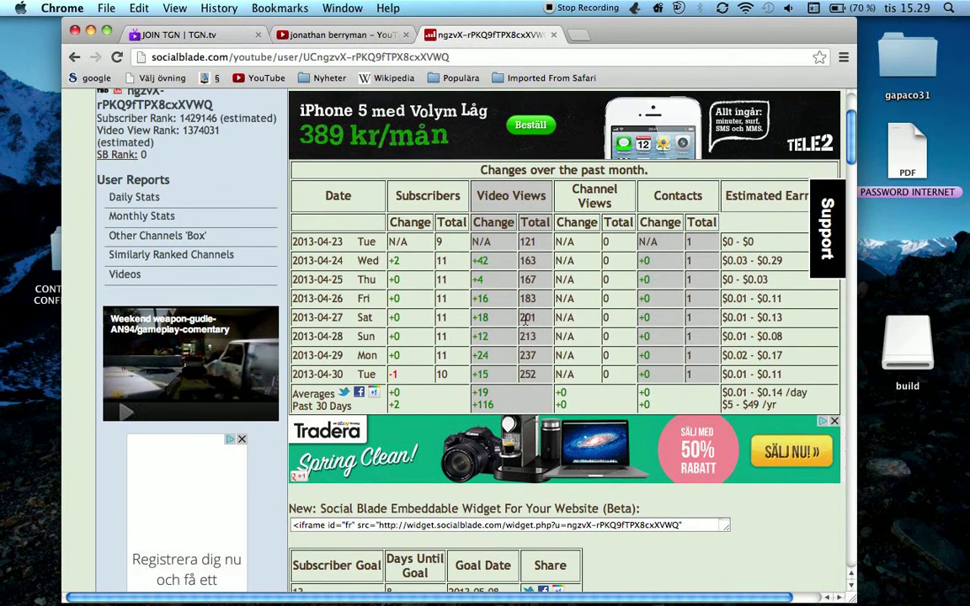
{"action": "scroll", "scroll_direction": "down", "scroll_amount": 3}
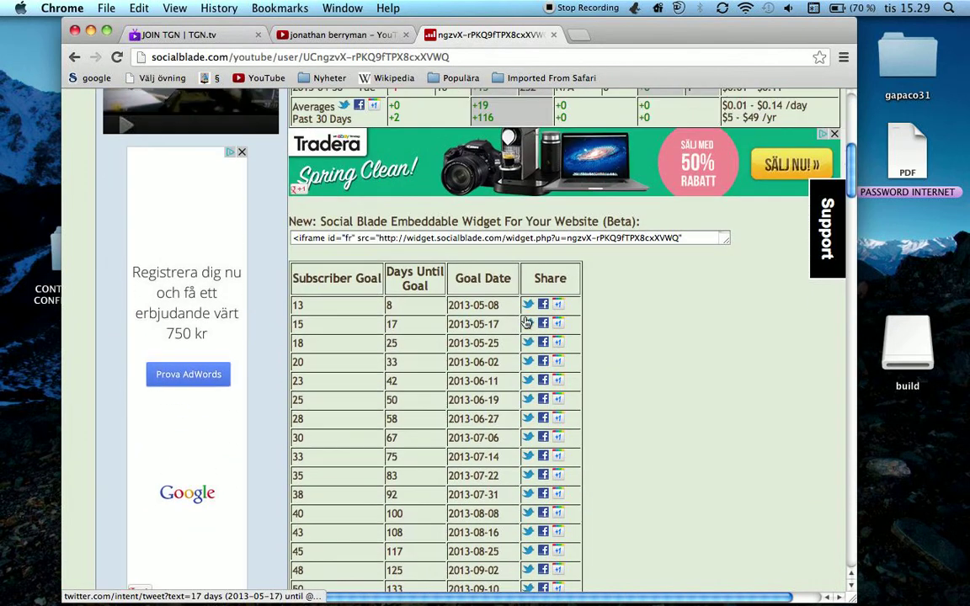
{"action": "scroll", "scroll_direction": "down", "scroll_amount": 3}
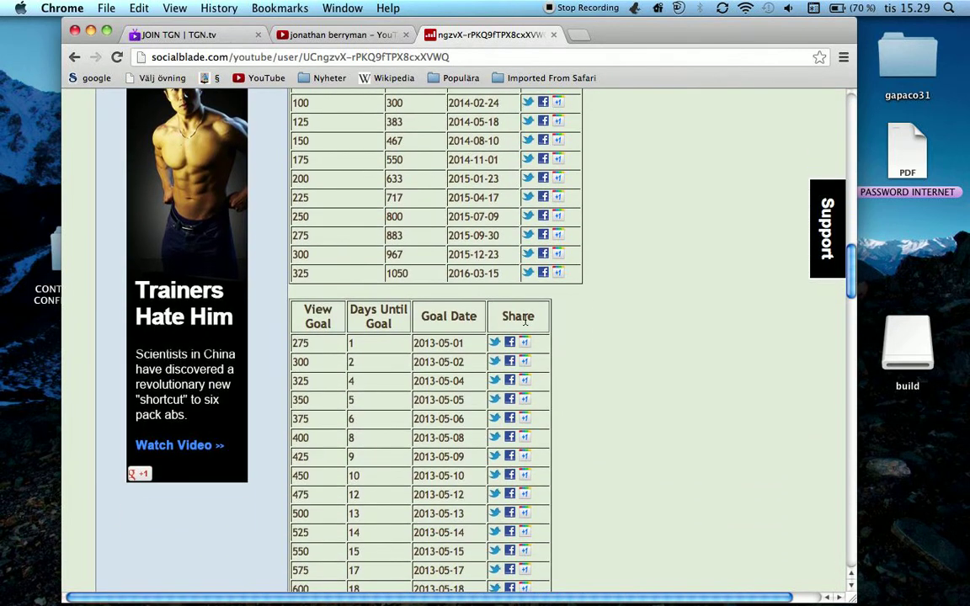
{"action": "scroll", "scroll_direction": "down", "scroll_amount": 3}
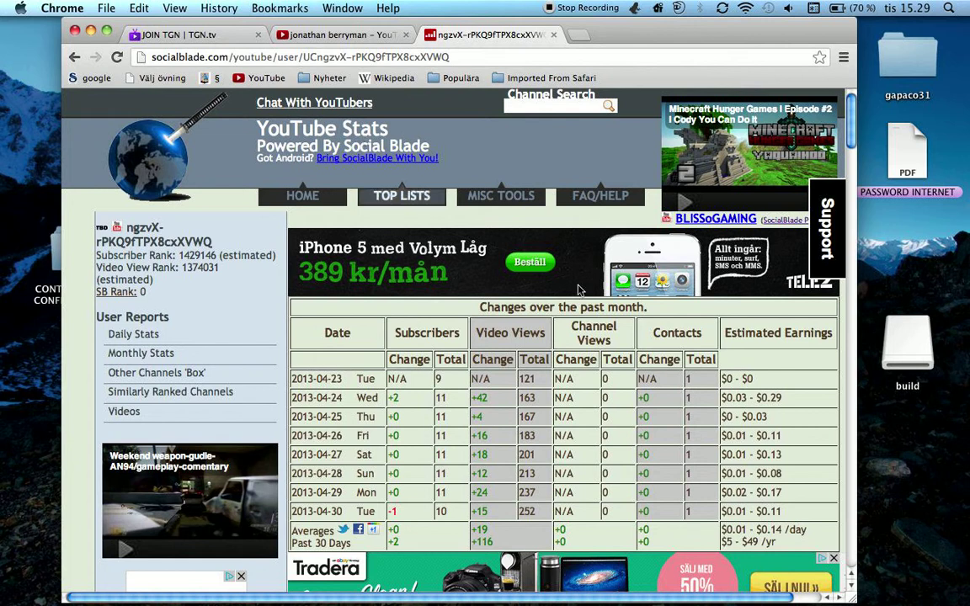
{"action": "scroll", "scroll_direction": "down", "scroll_amount": 3}
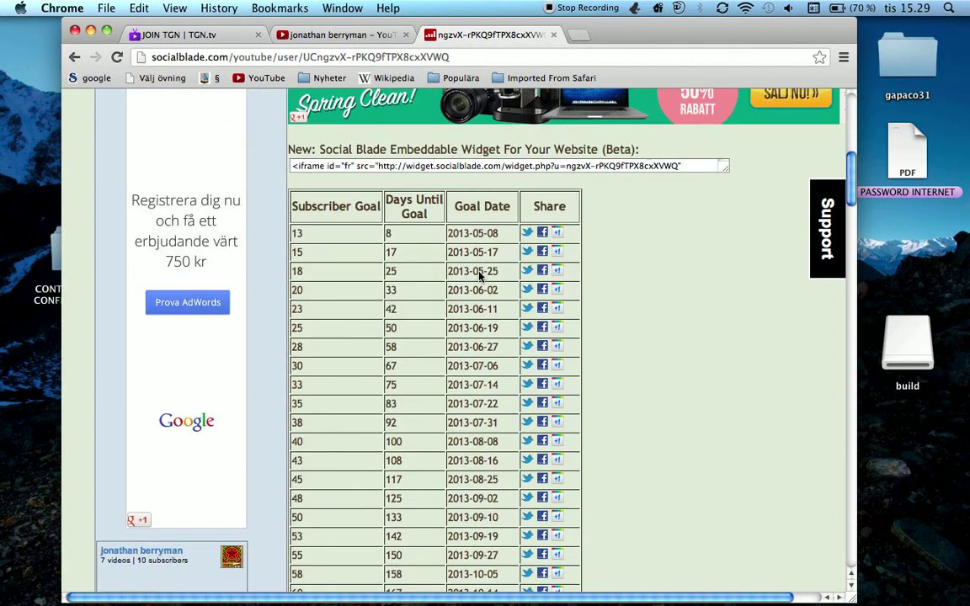
{"action": "scroll", "scroll_direction": "down", "scroll_amount": 3}
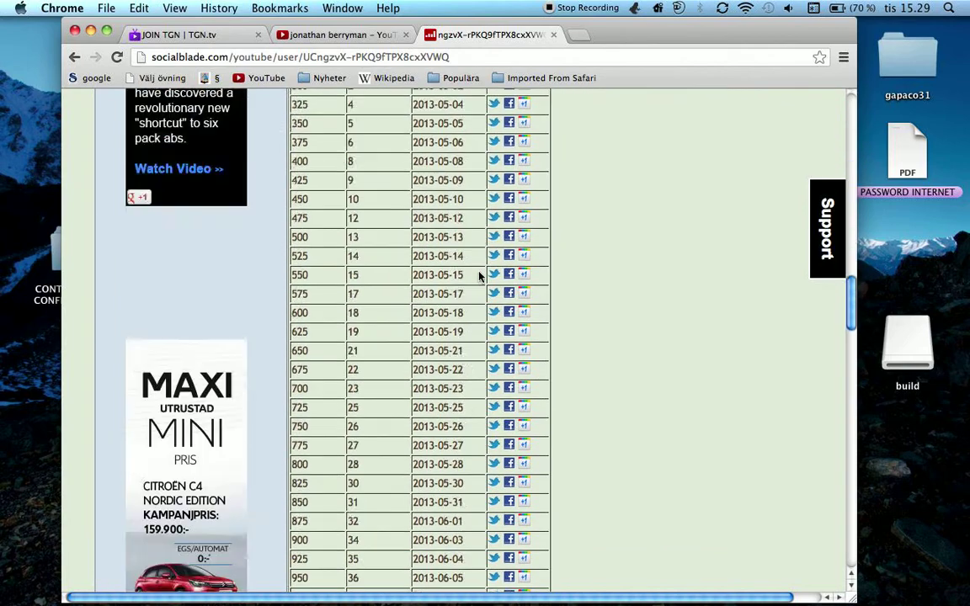
{"action": "scroll", "scroll_direction": "down", "scroll_amount": 3}
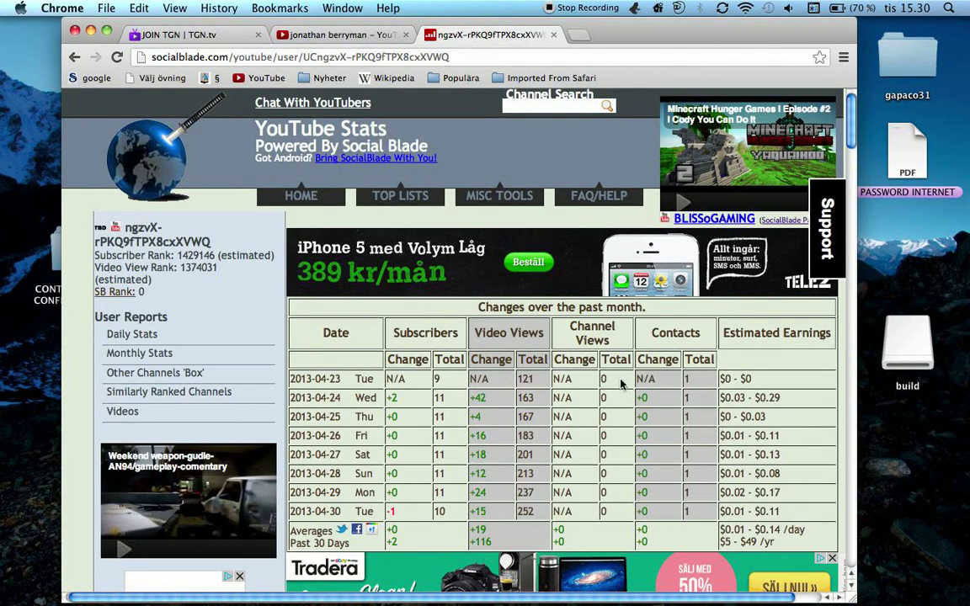
{"action": "mouse_move", "coordinate": [571, 554]}
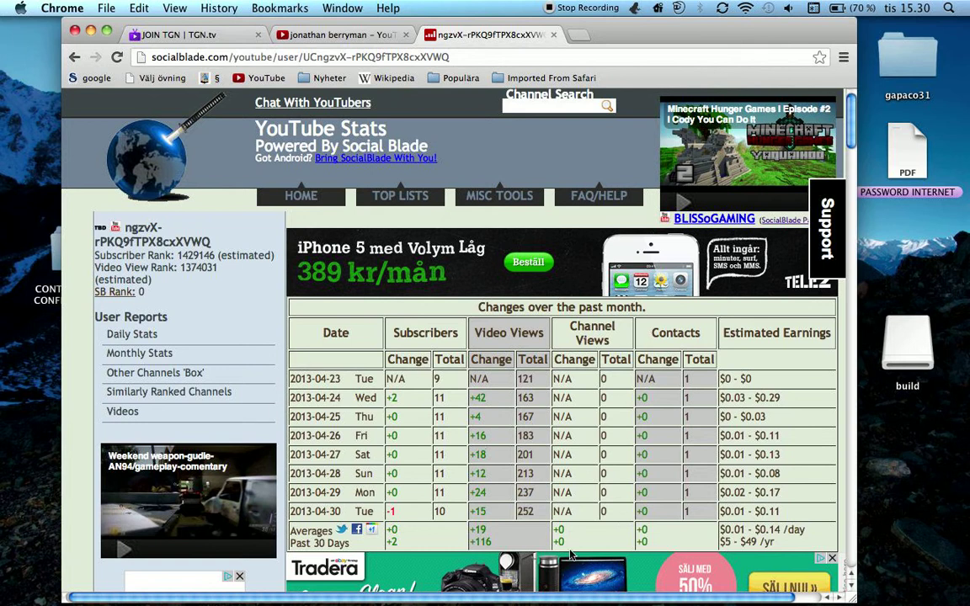
{"action": "mouse_move", "coordinate": [495, 505]}
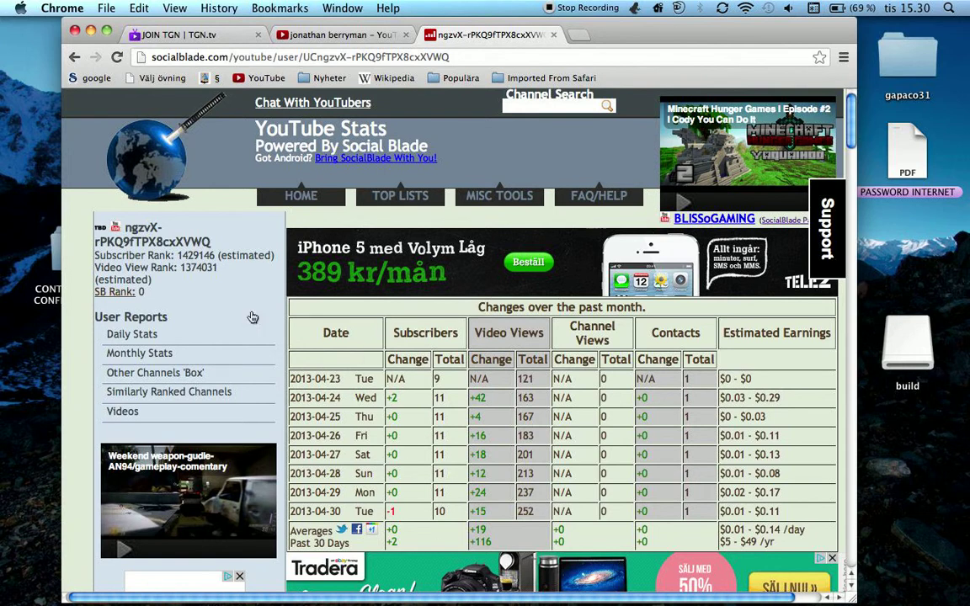
{"action": "mouse_move", "coordinate": [436, 303]}
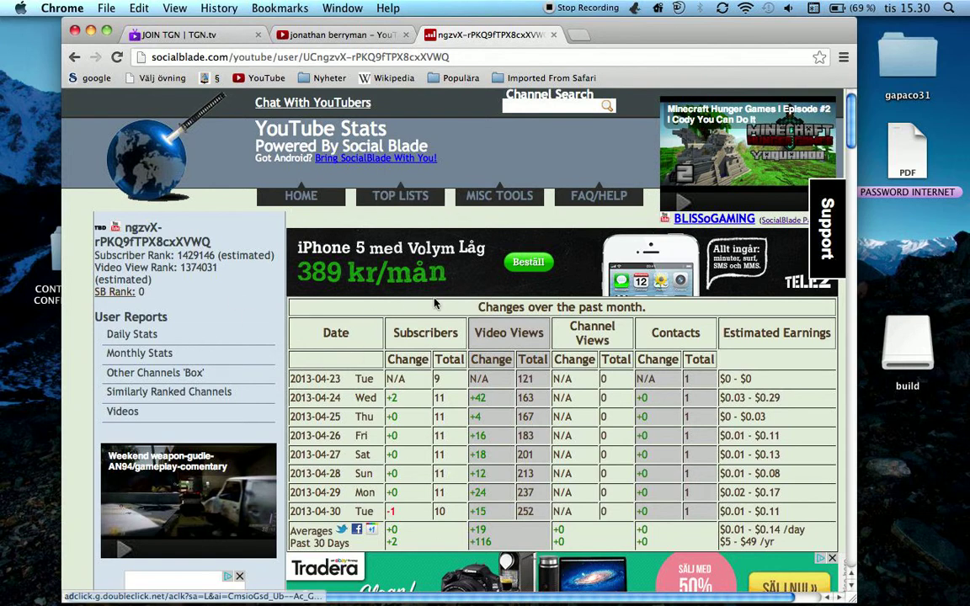